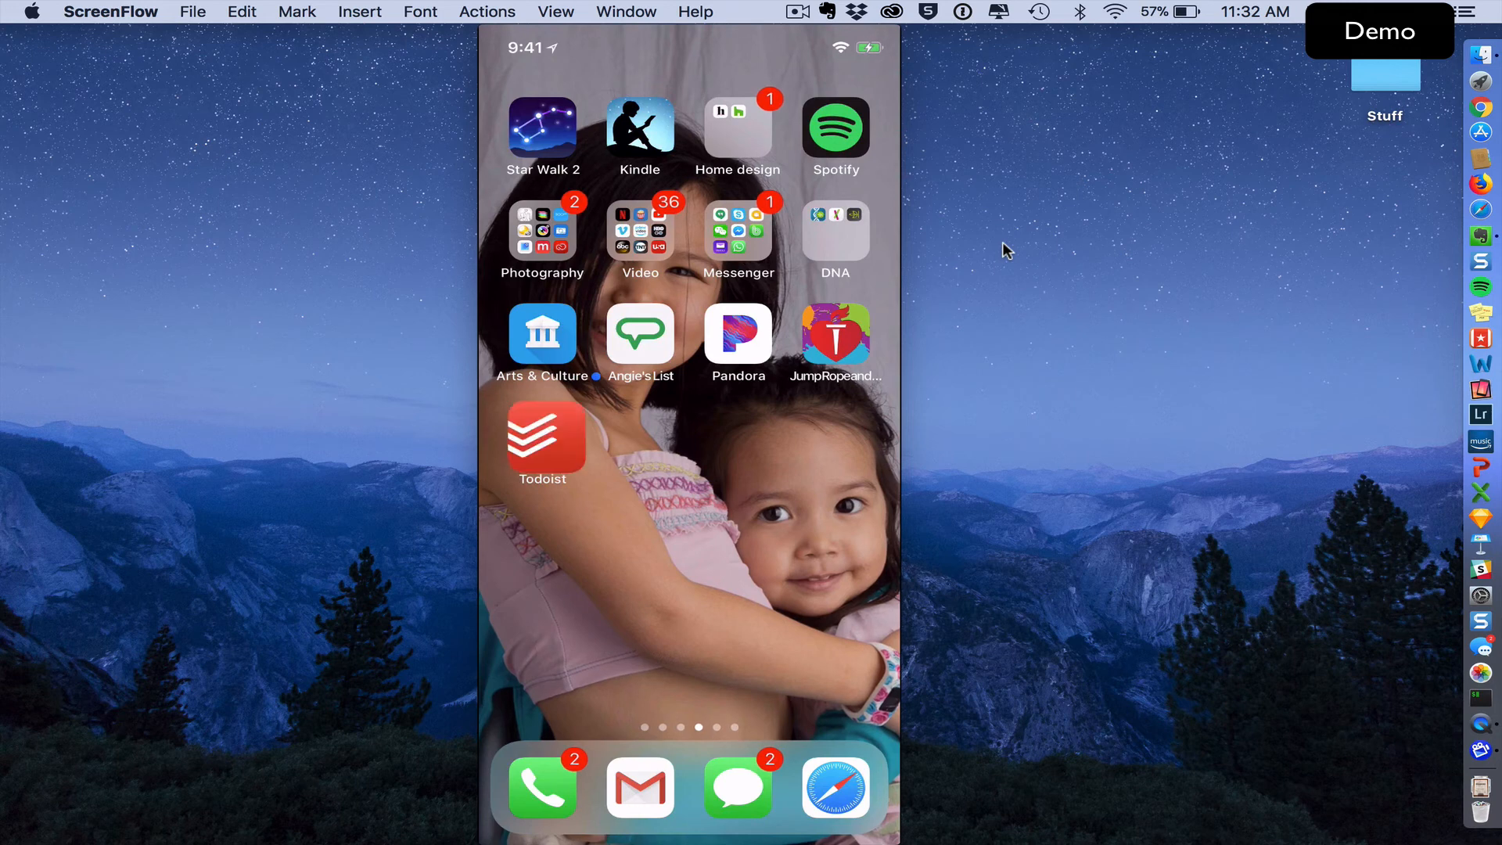
- Launch Todoist from the home screen to reach its welcome screen
left_click(541, 436)
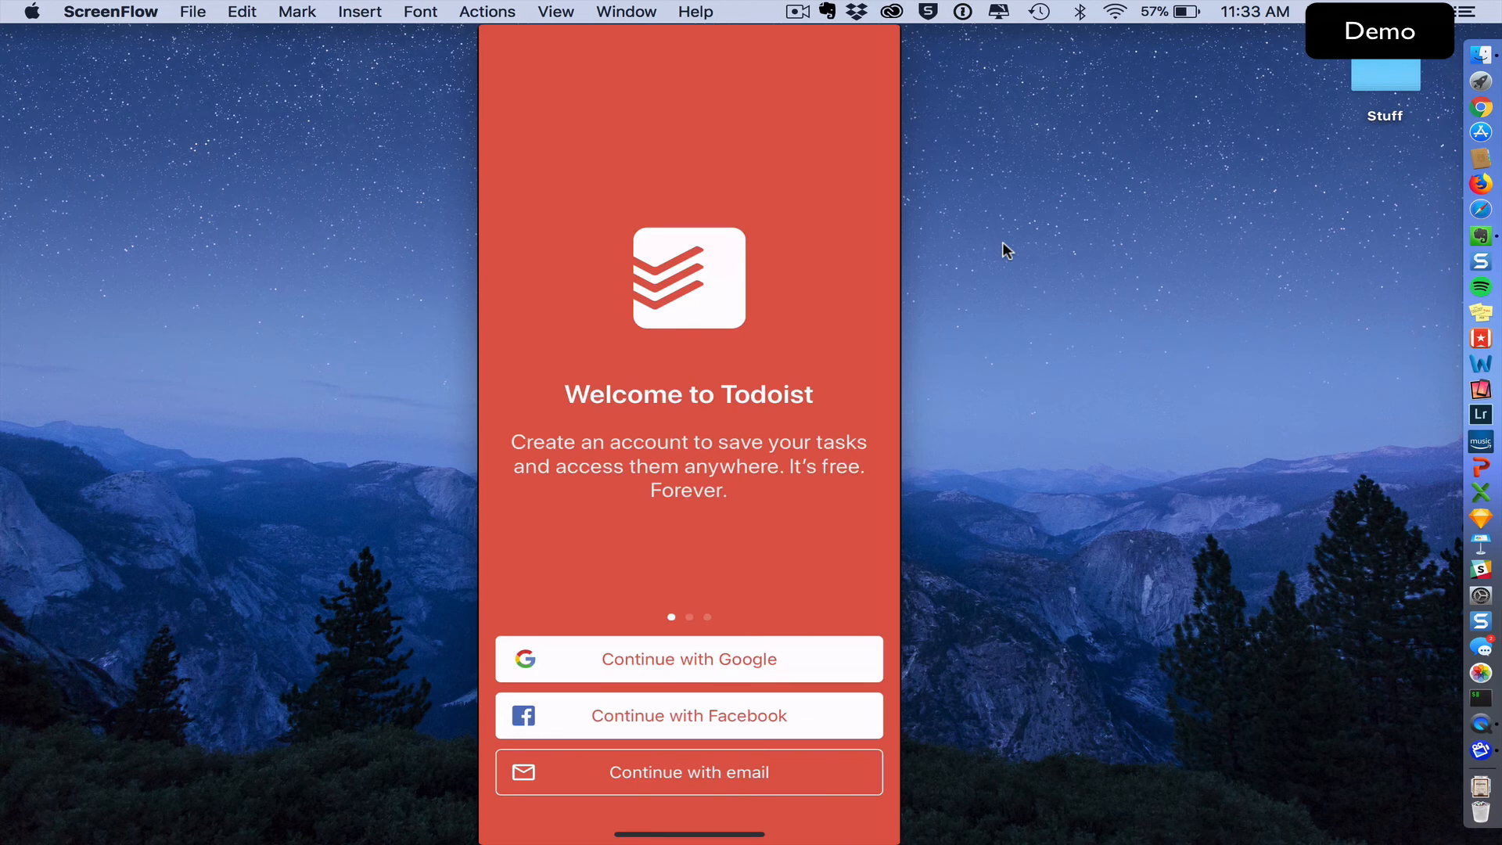
mouse_move(1052, 784)
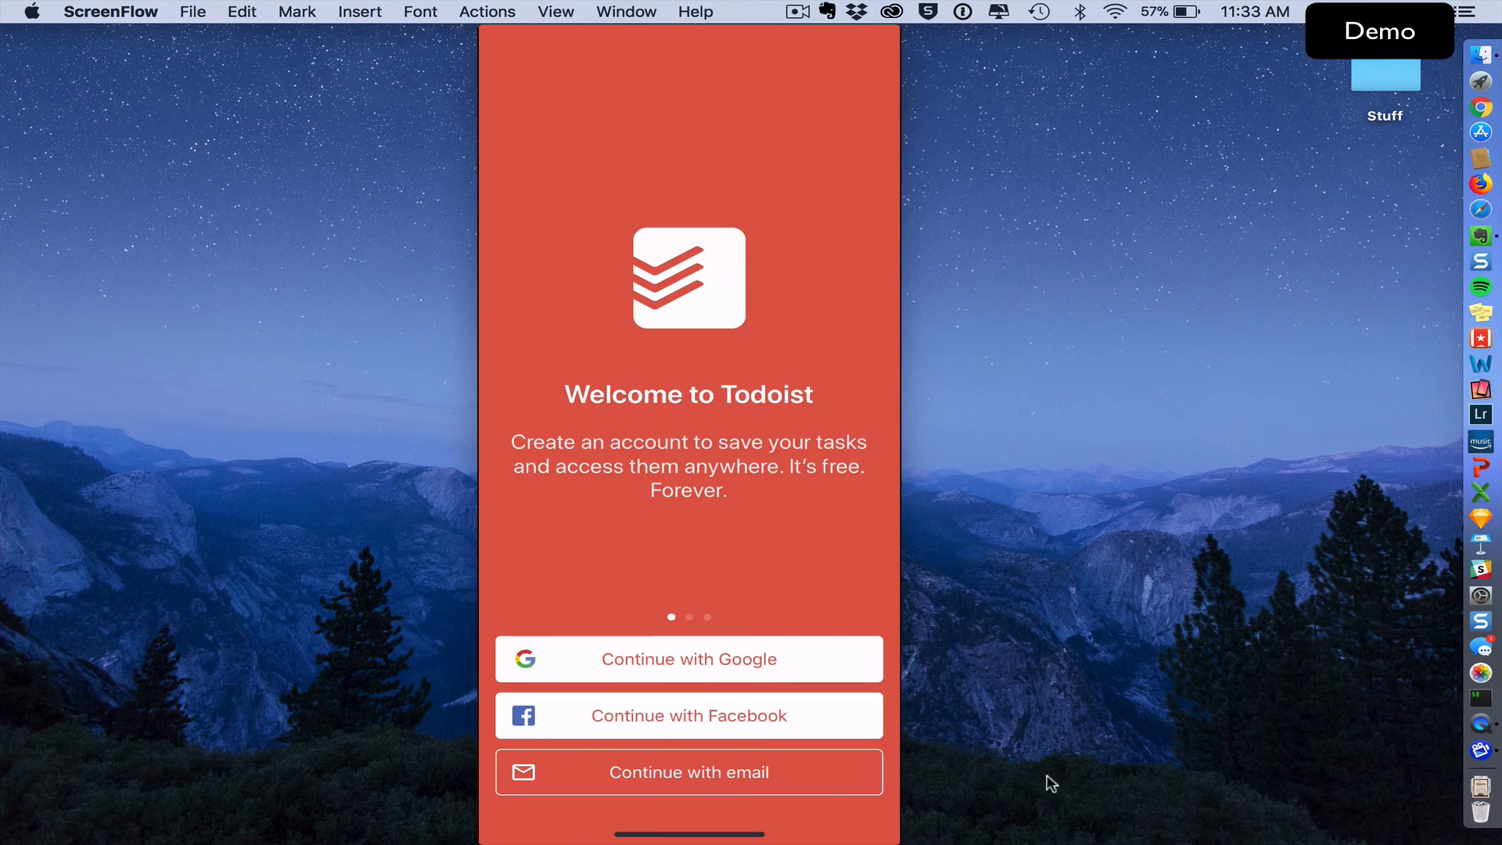
- Choose email sign-up, enter the email address and submit it to continue
left_click(688, 772)
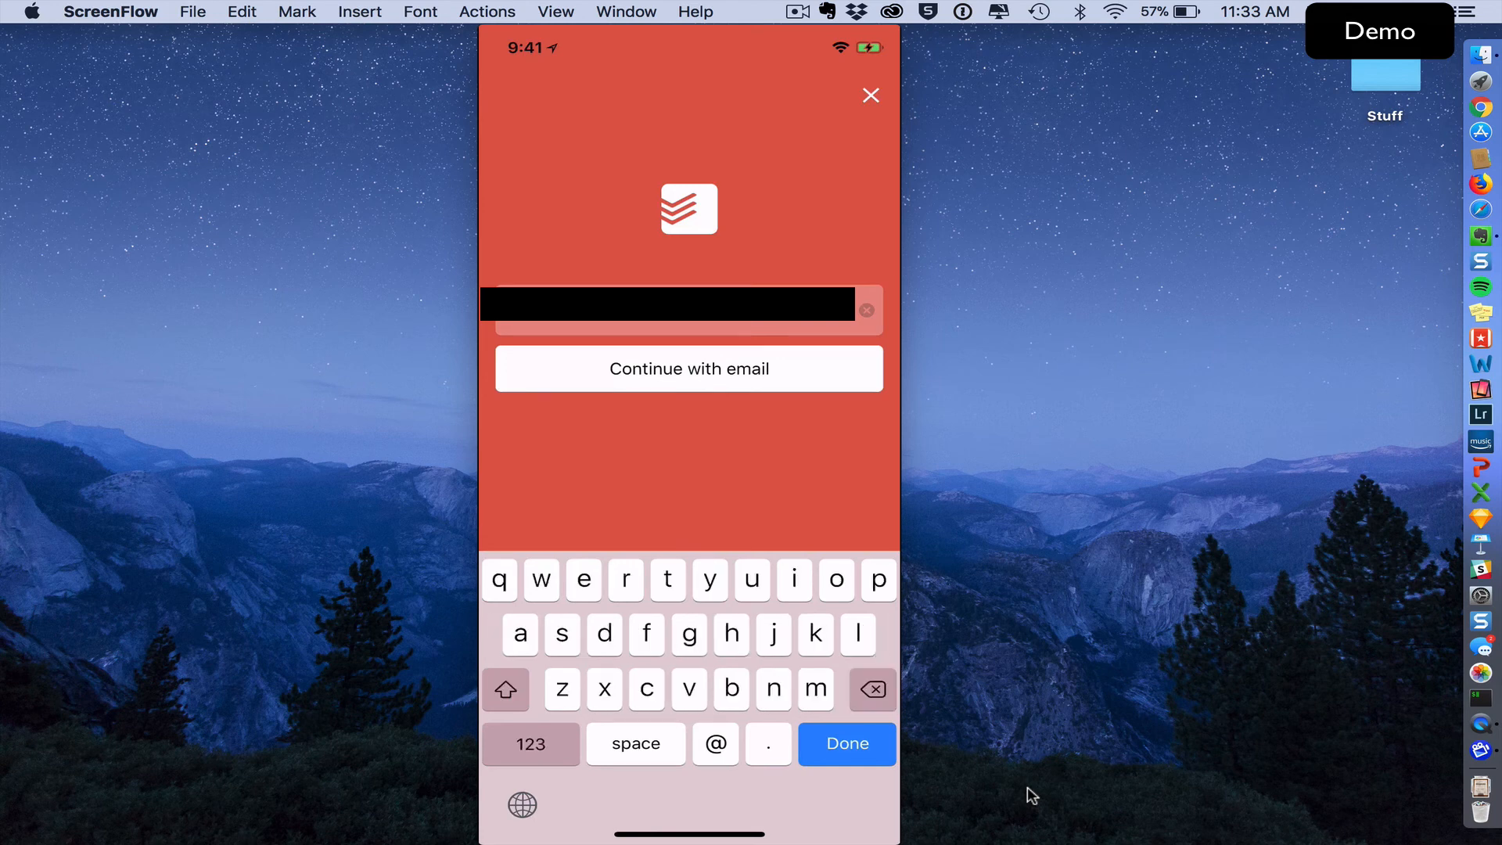
left_click(530, 745)
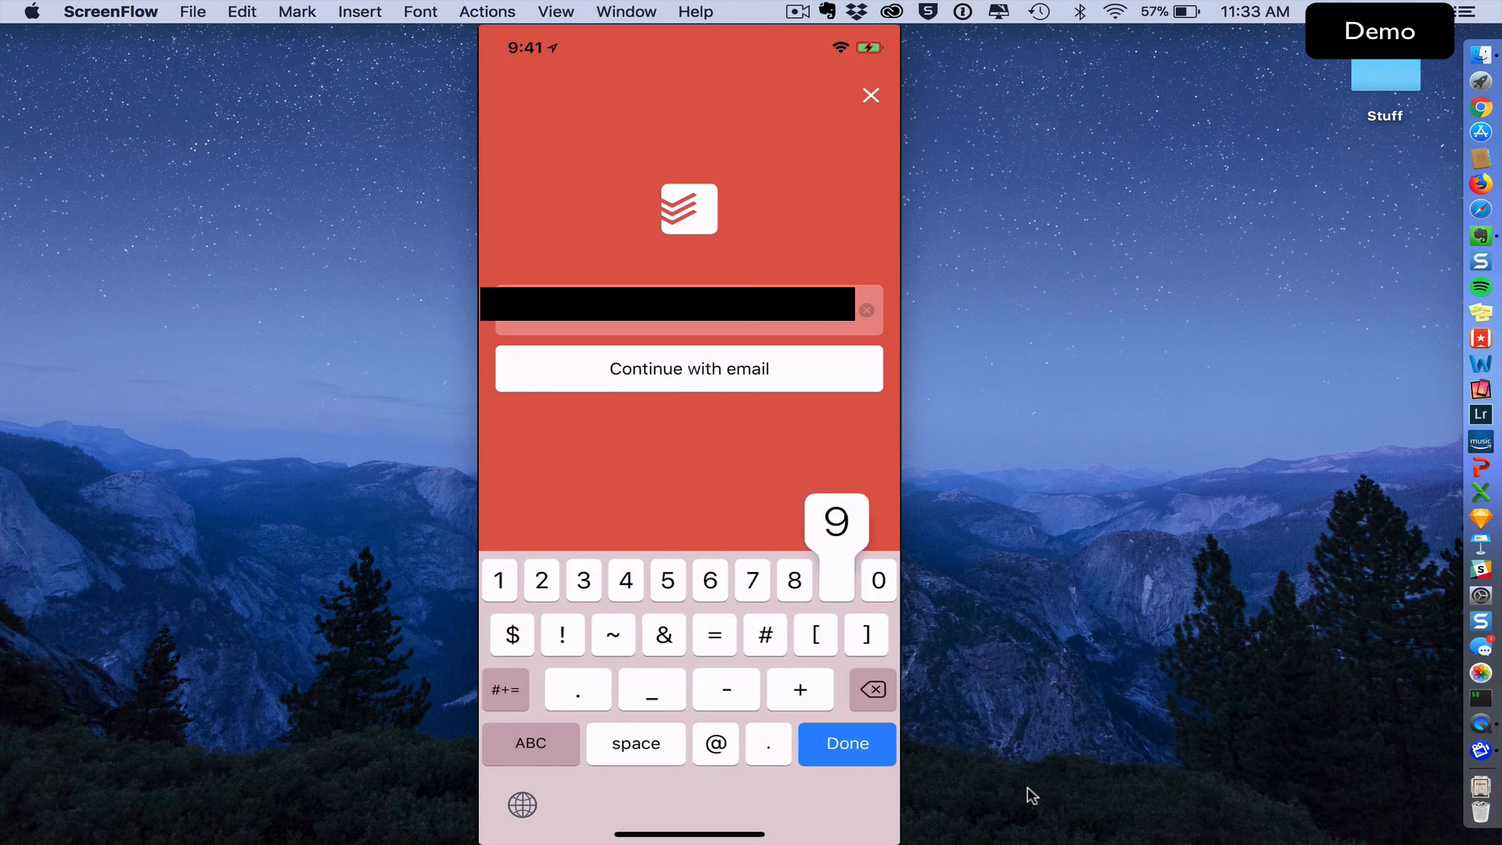
left_click(531, 743)
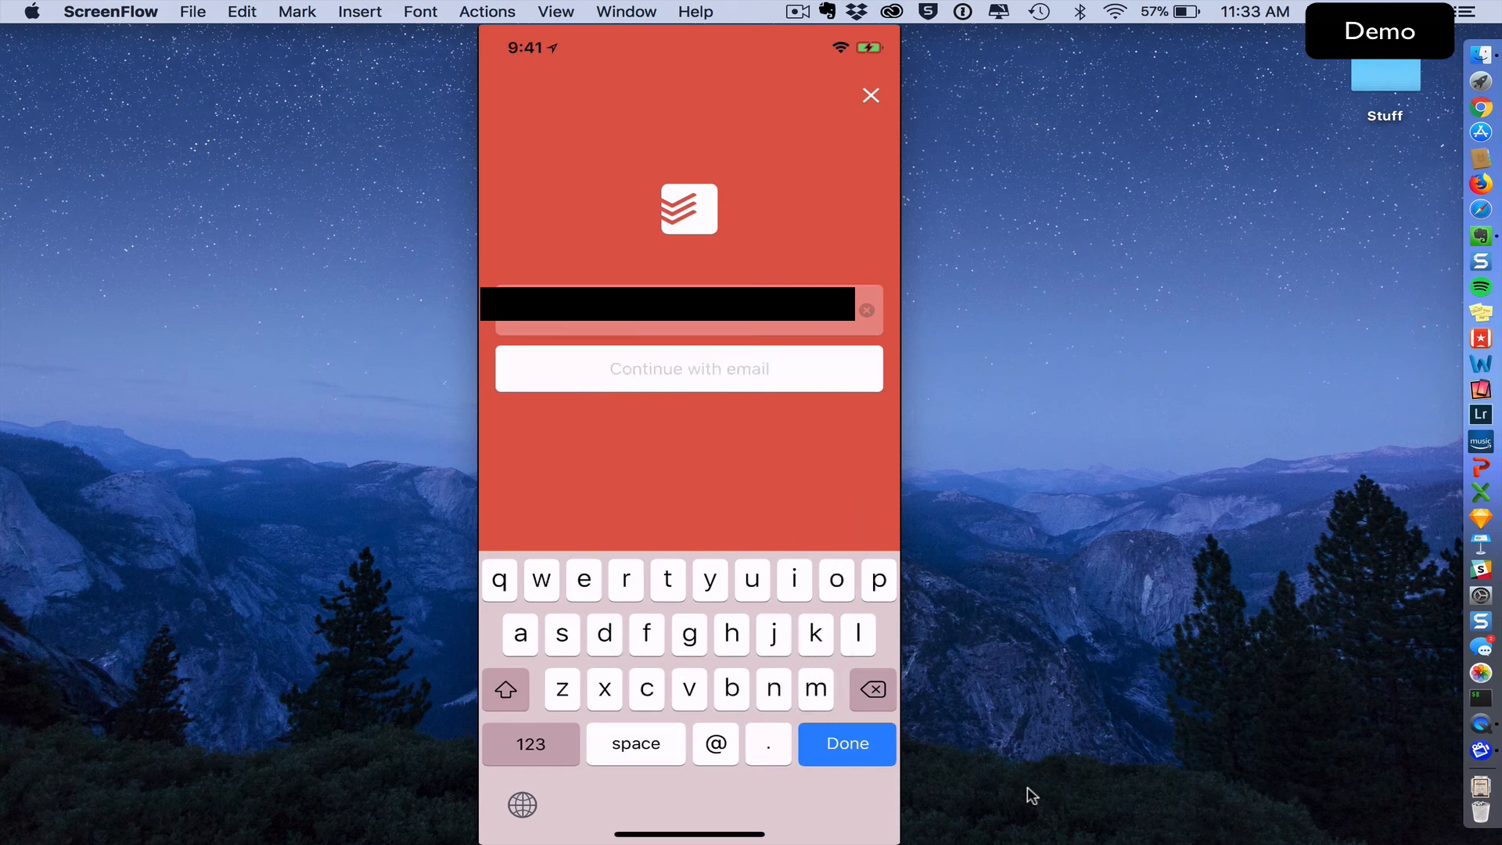
left_click(689, 369)
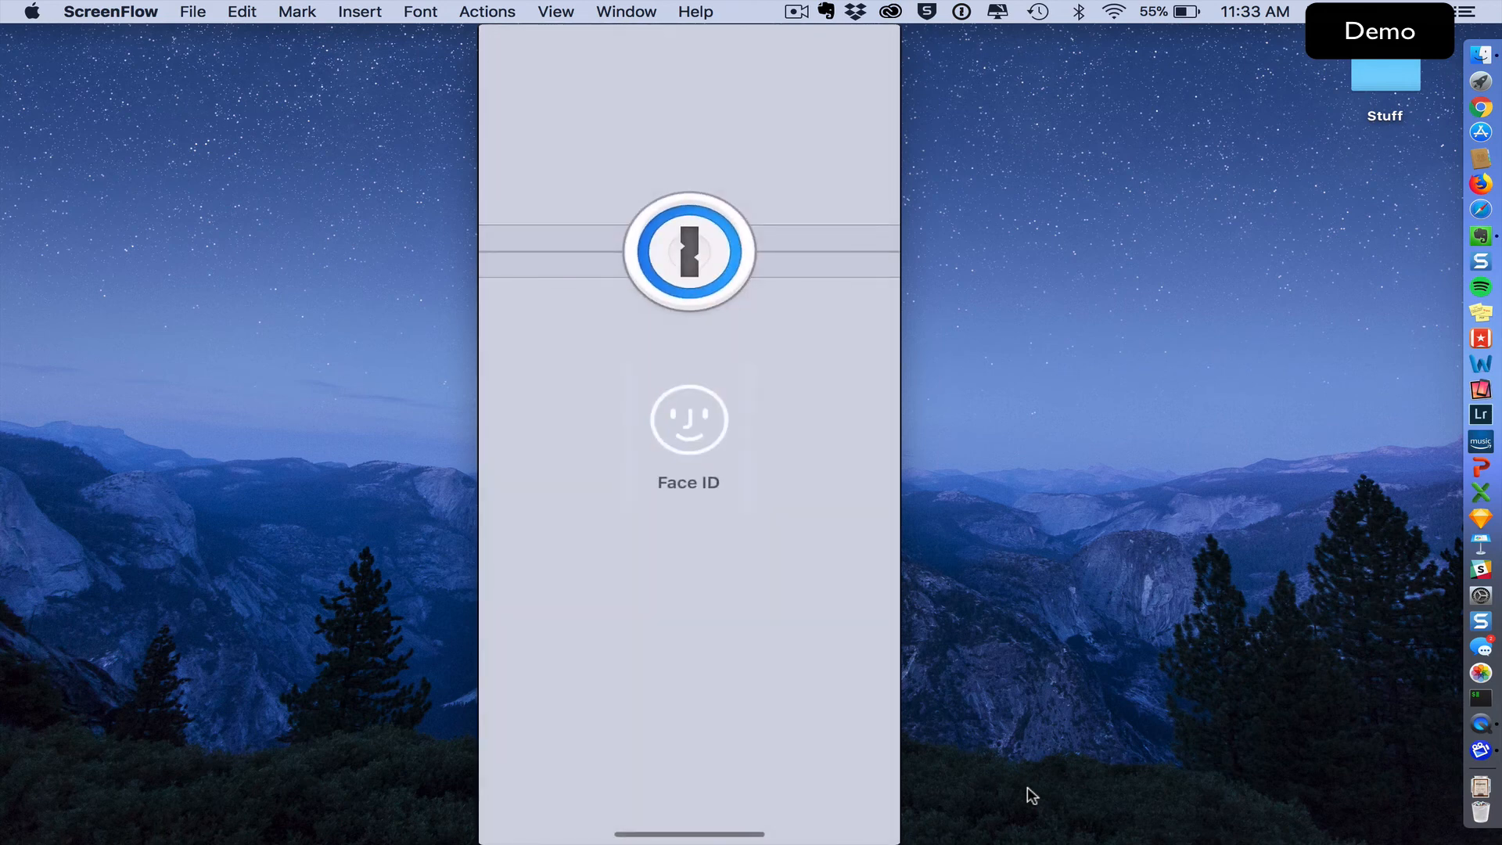
- Unlock the vault with Face ID and start a new Login item from Categories
left_click(689, 419)
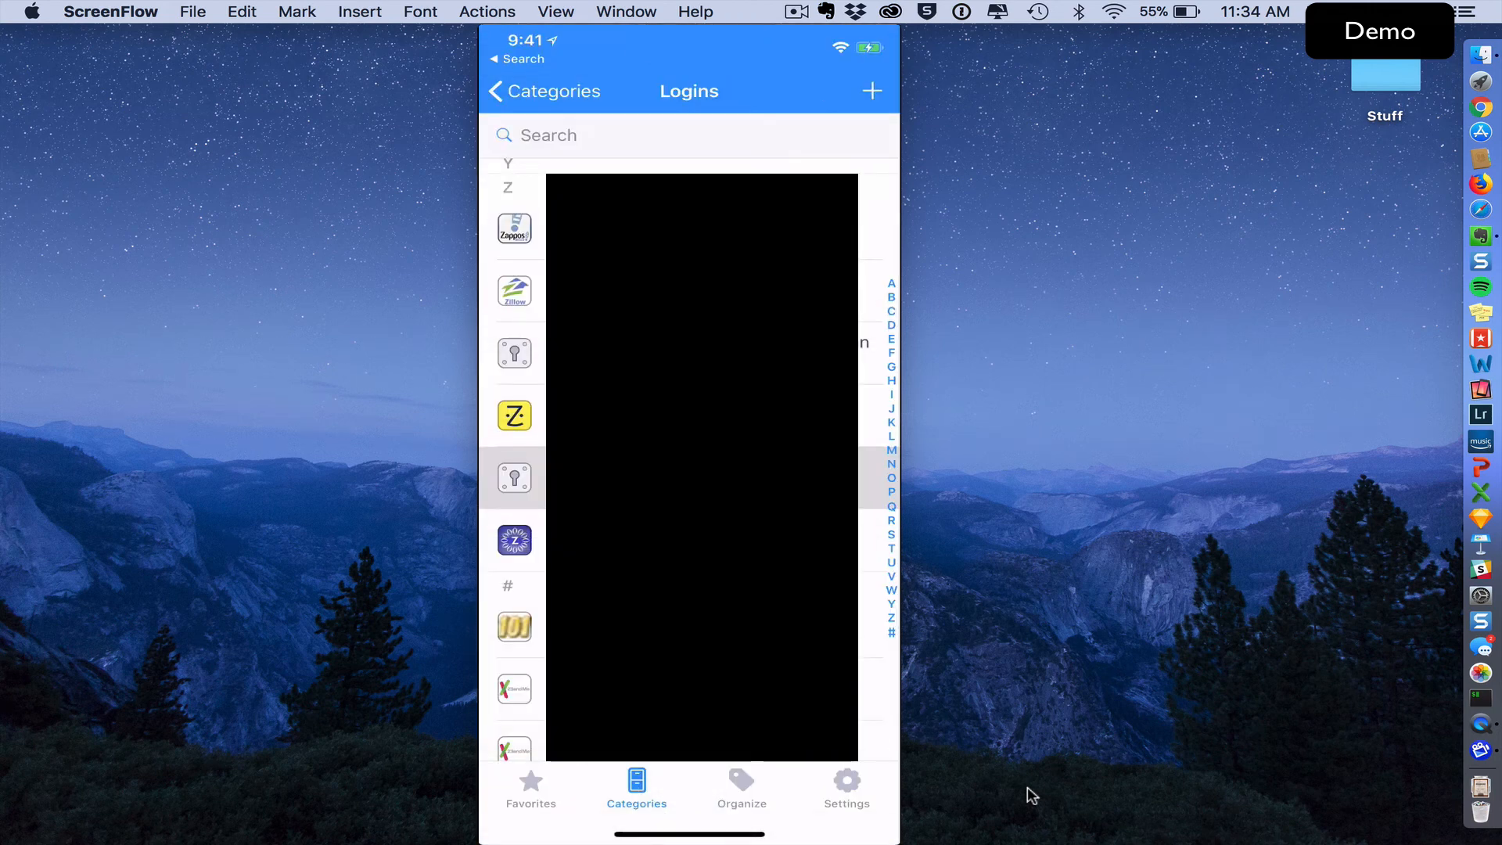
left_click(543, 90)
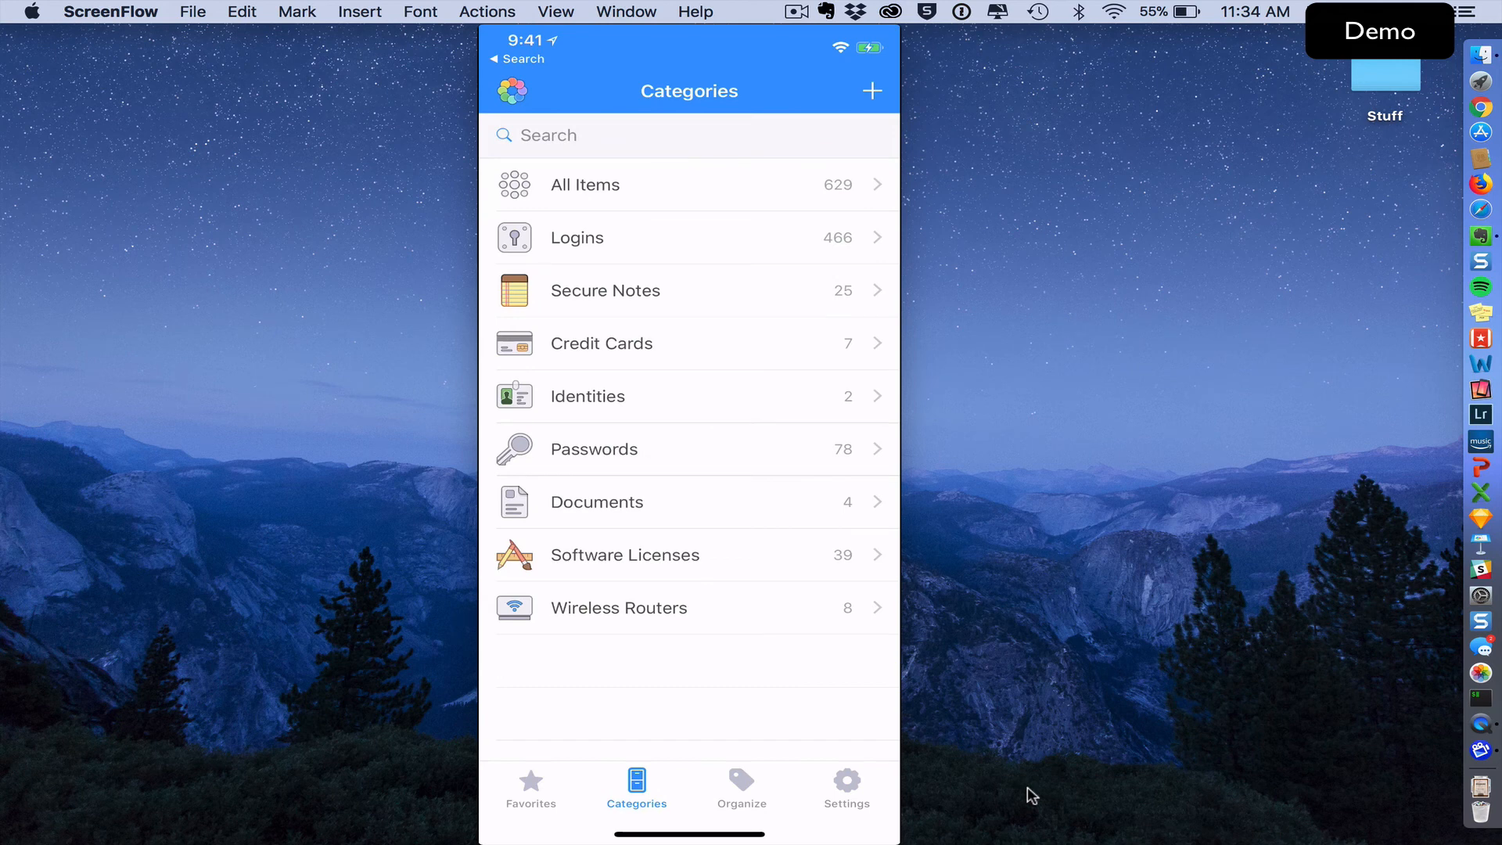
left_click(871, 91)
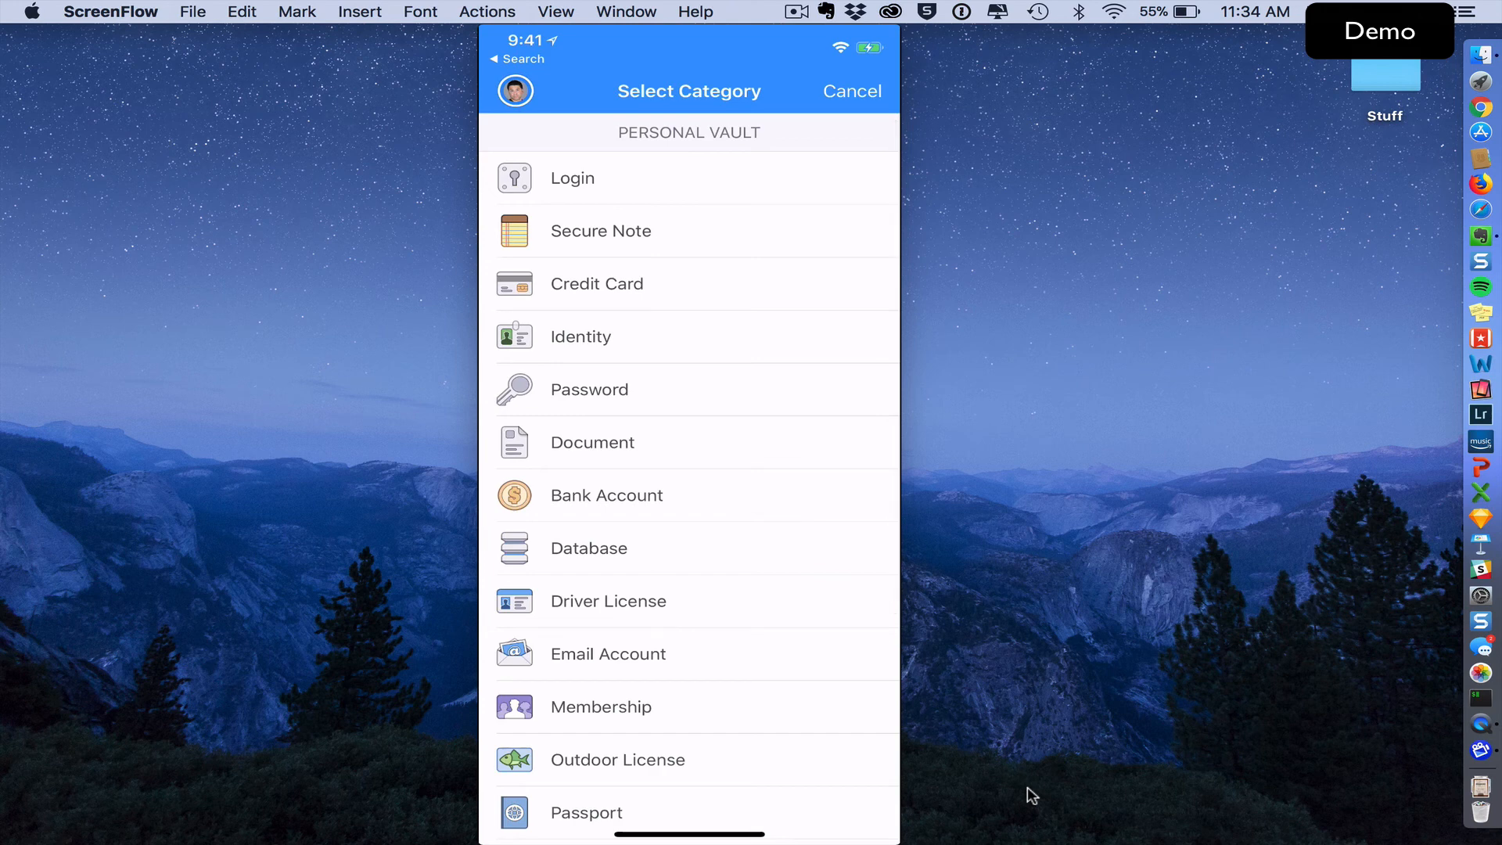
left_click(572, 179)
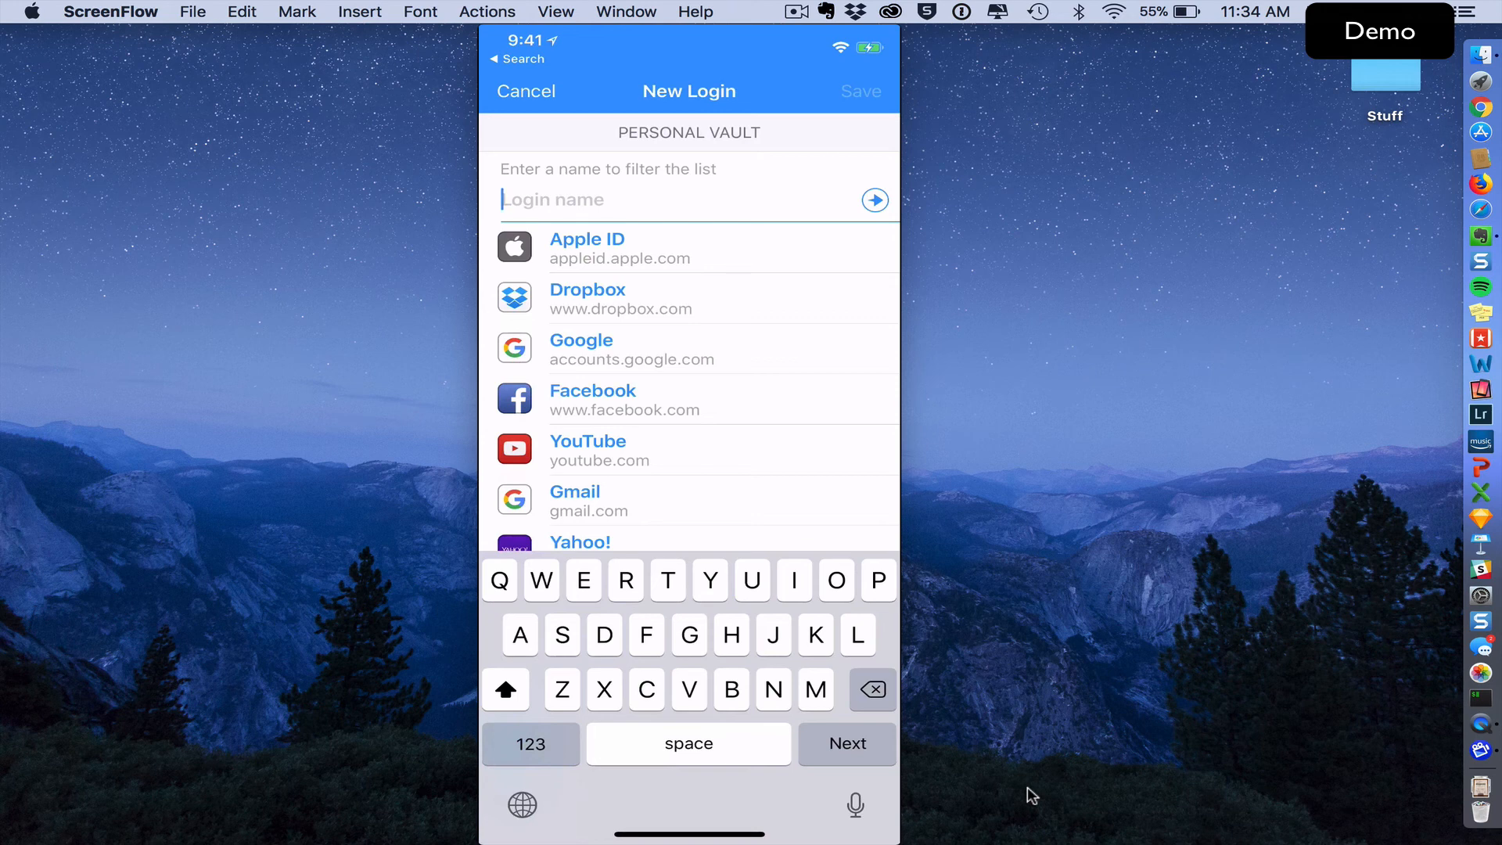
- Name the new login 'Todoist' and move to its username field
type("Todois")
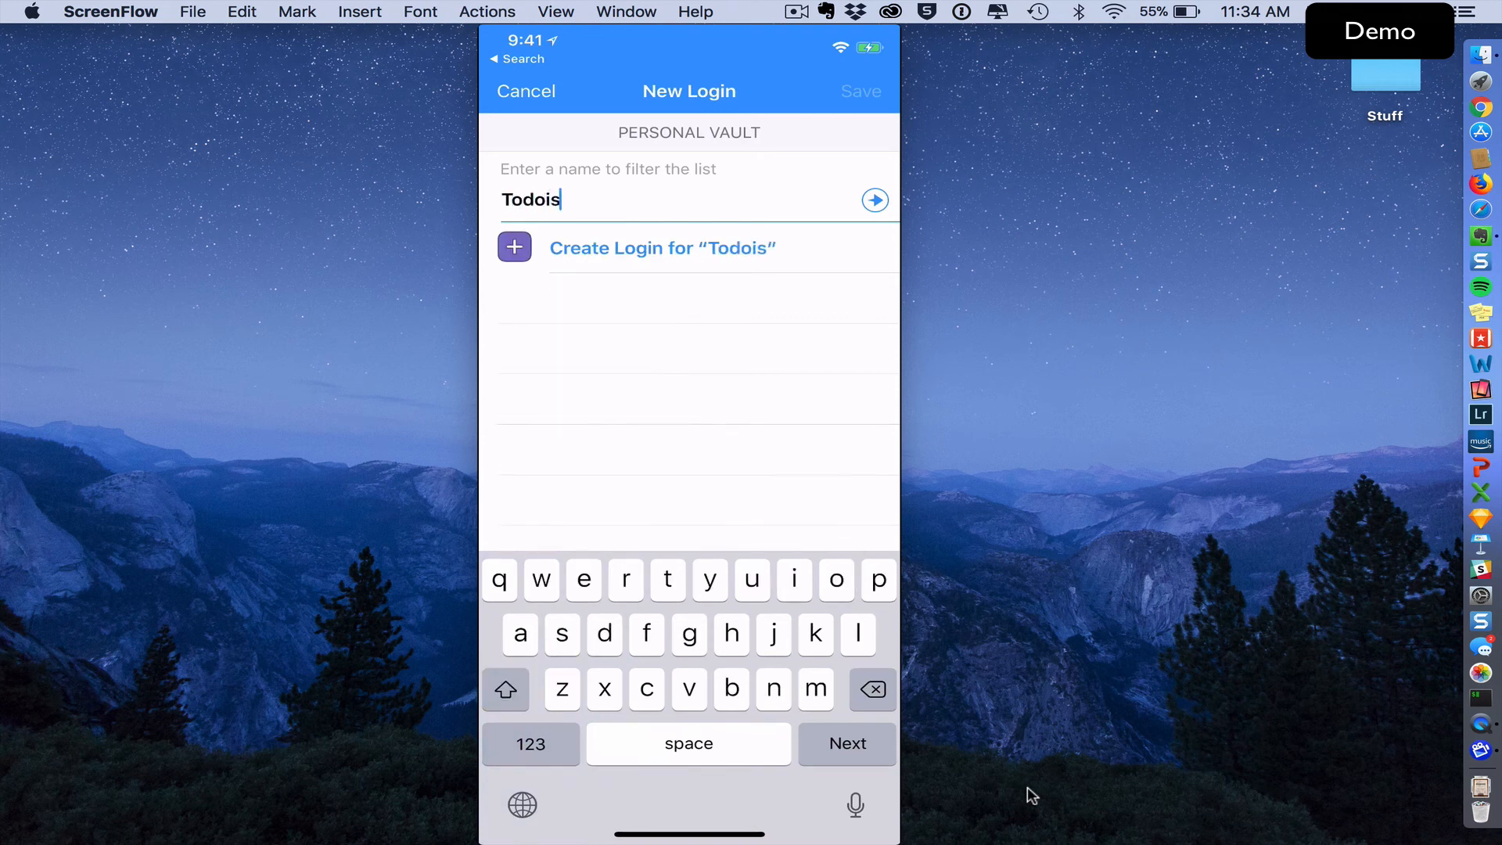
type("t")
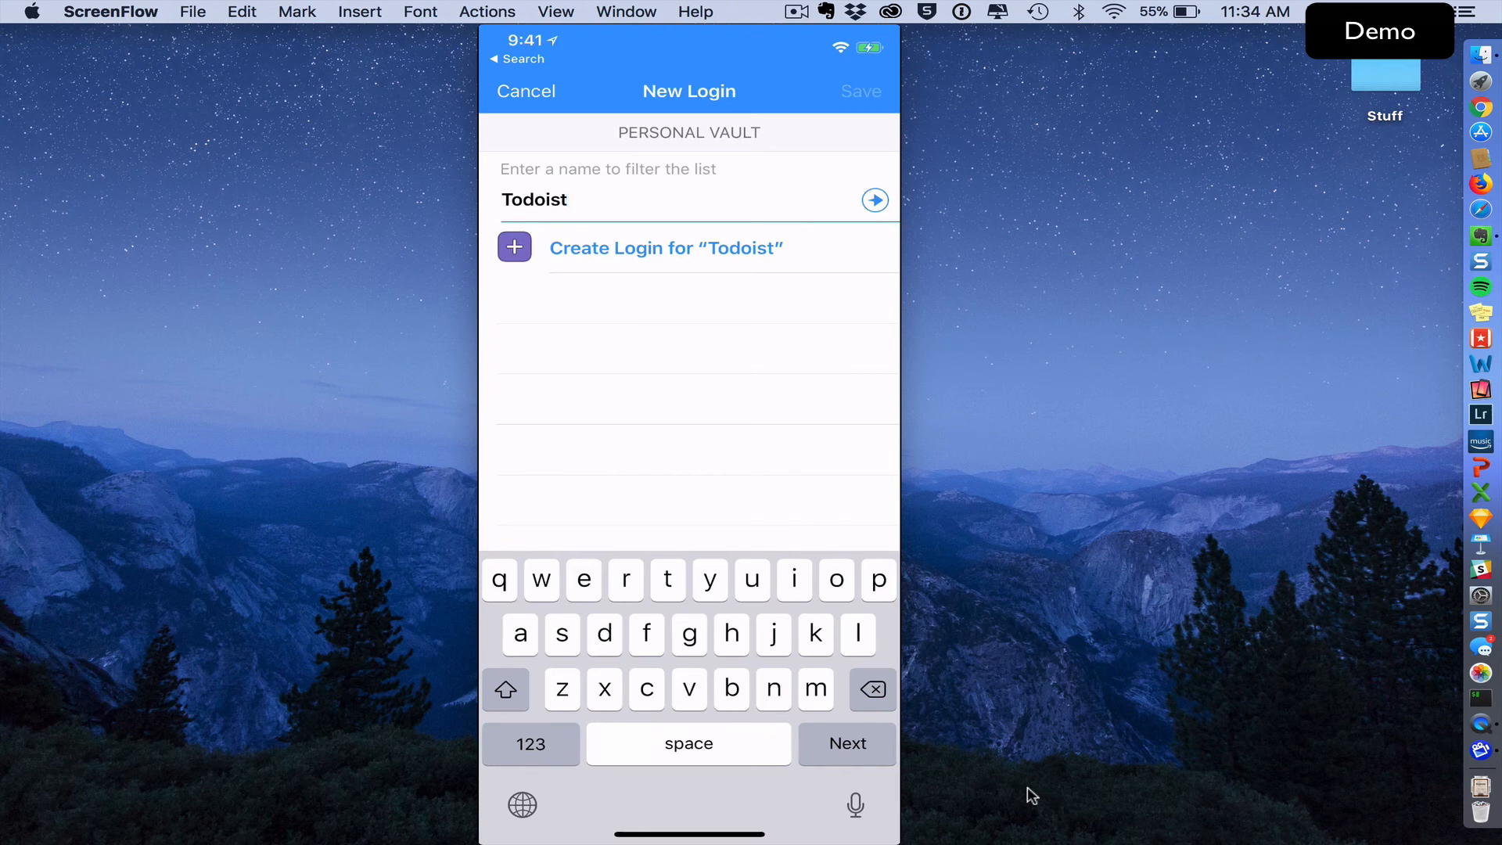
left_click(665, 249)
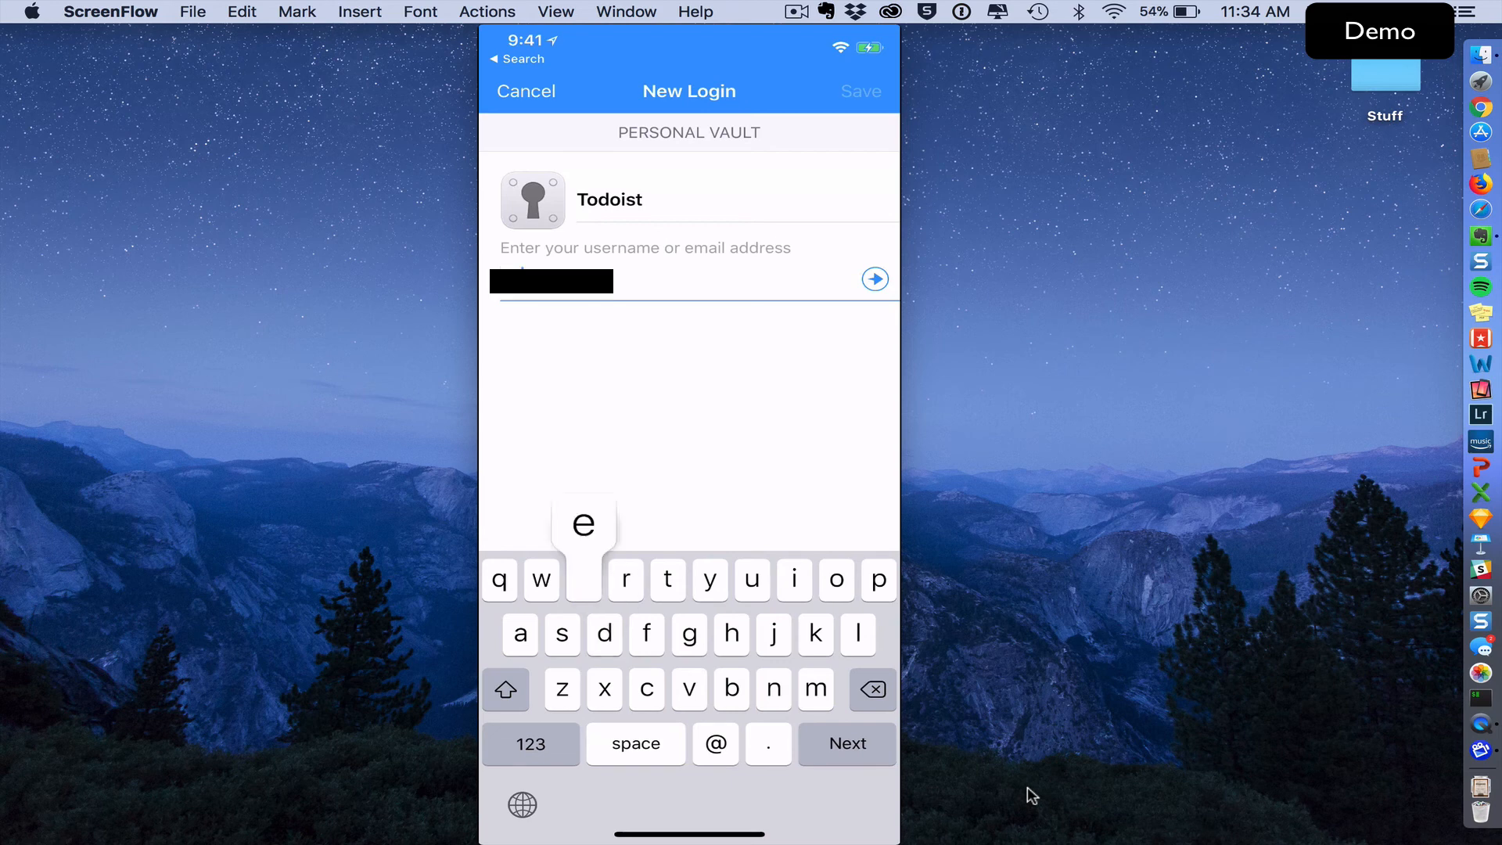
left_click(582, 579)
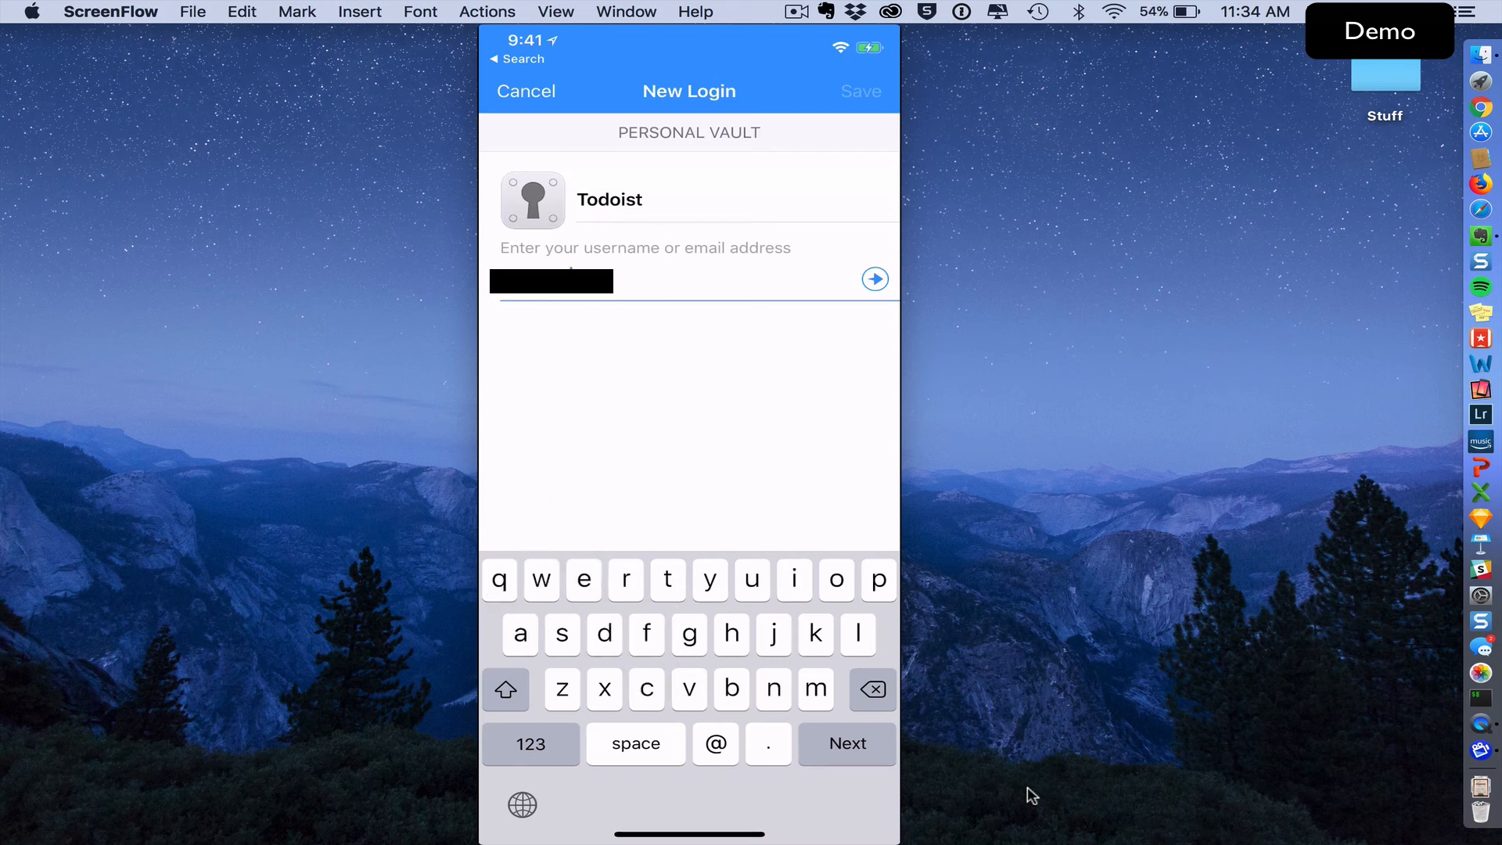
left_click(531, 745)
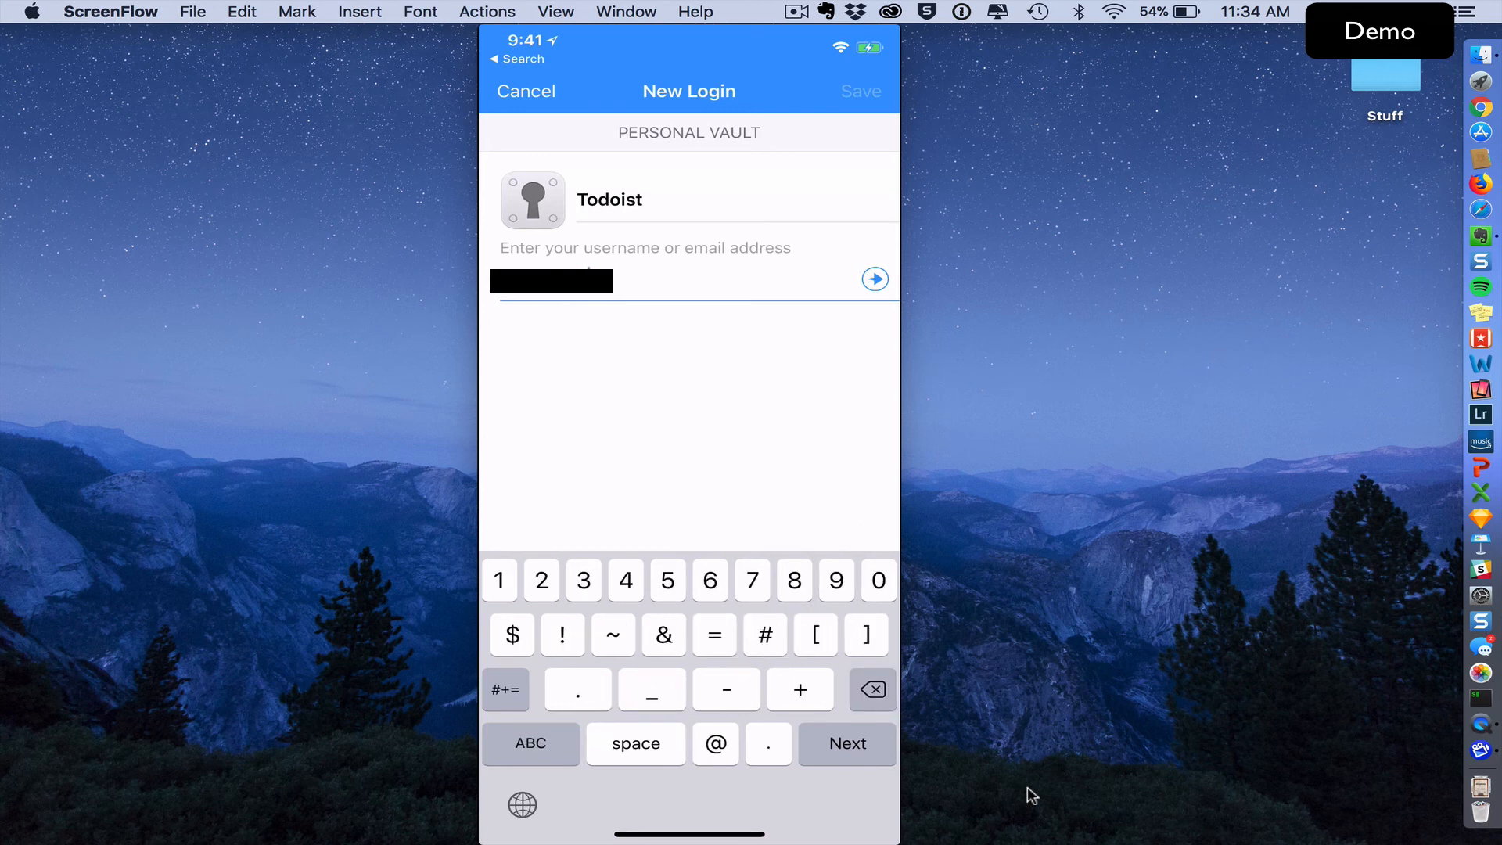
type("yahoi")
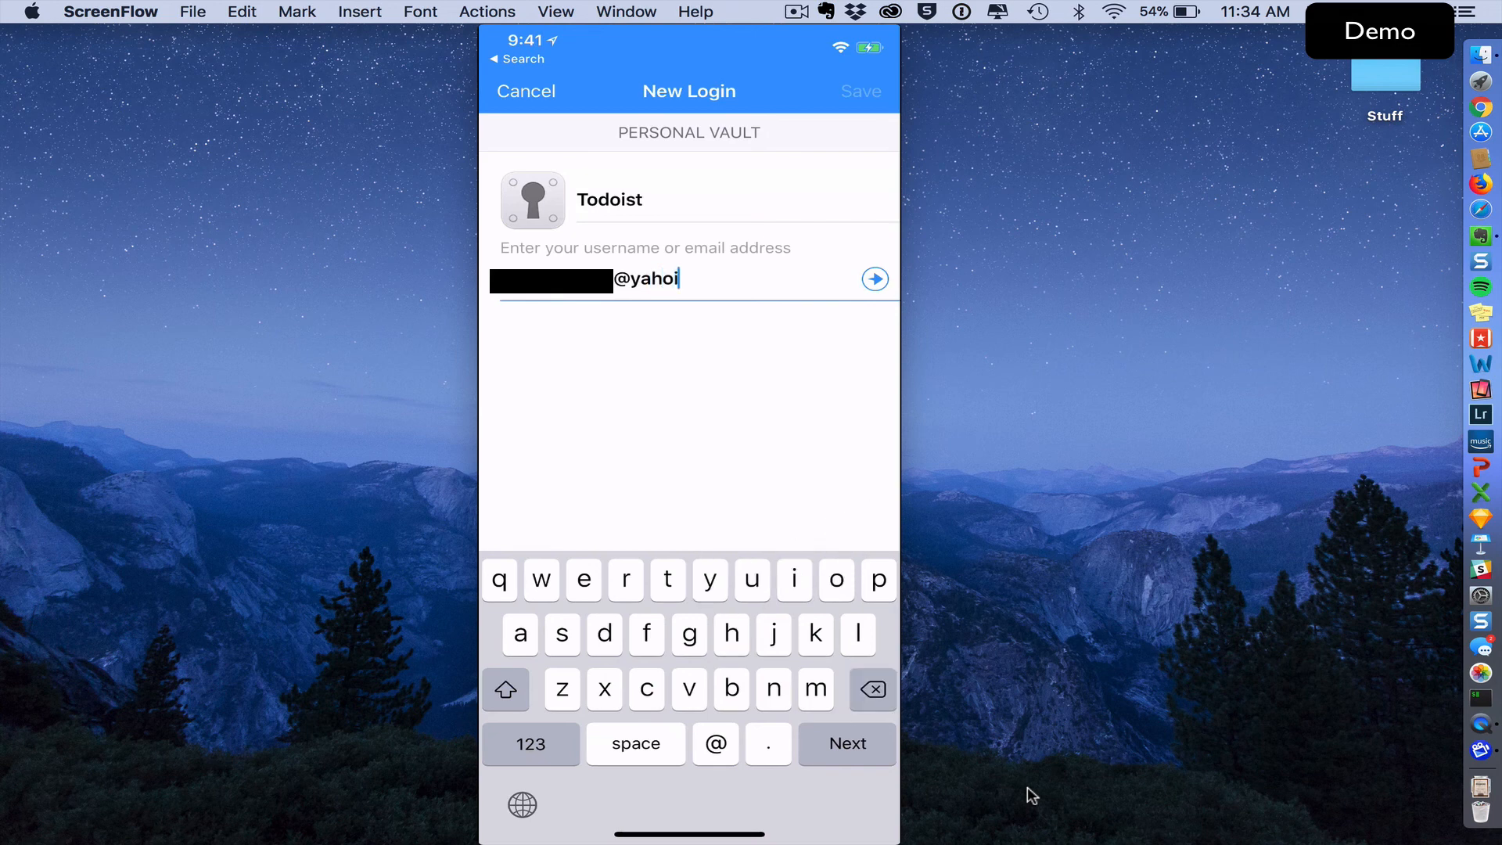
left_click(836, 579)
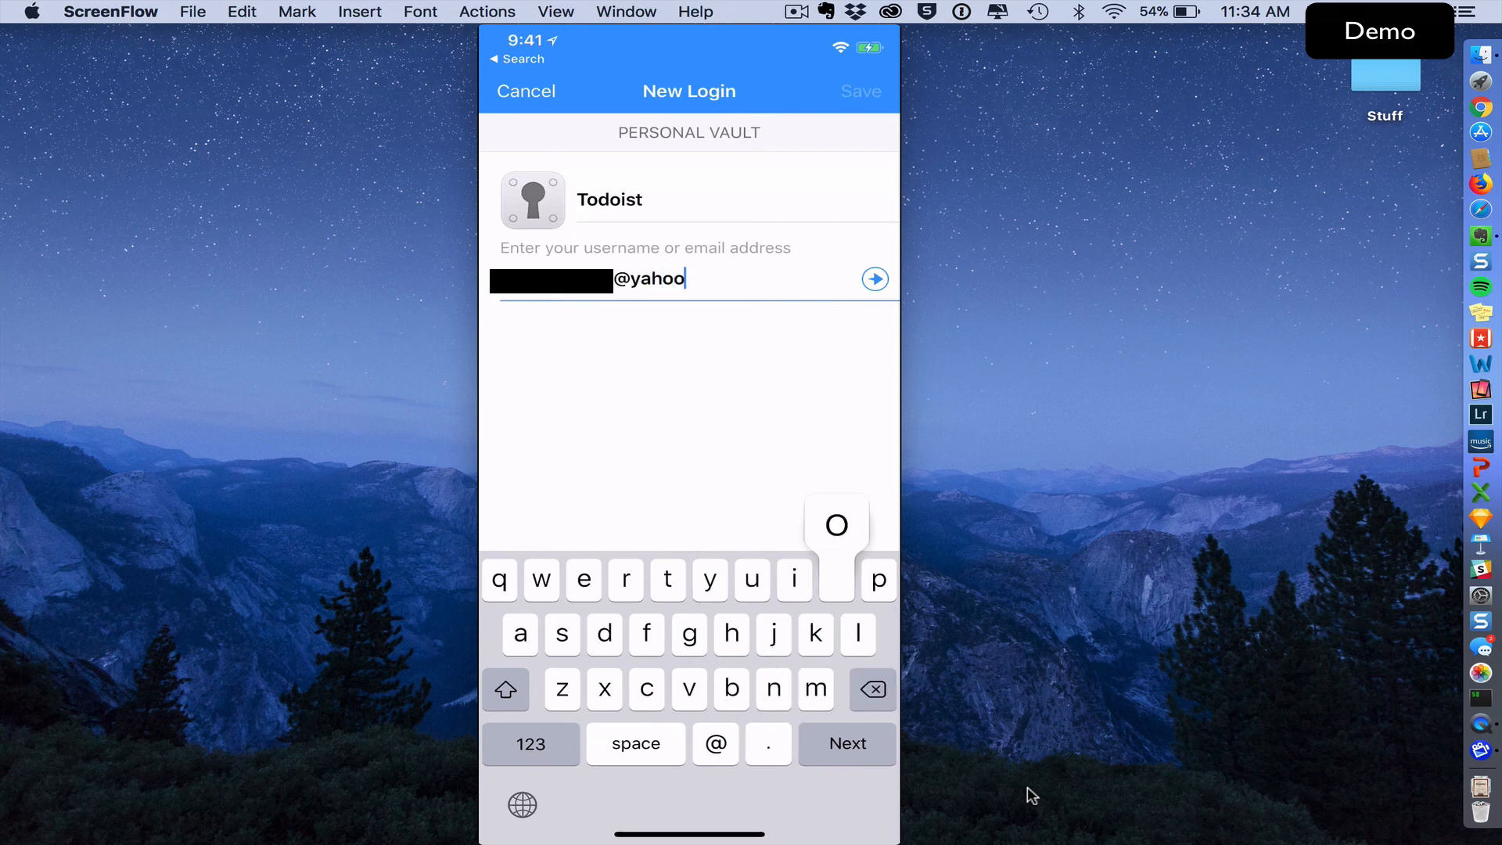
type(".com")
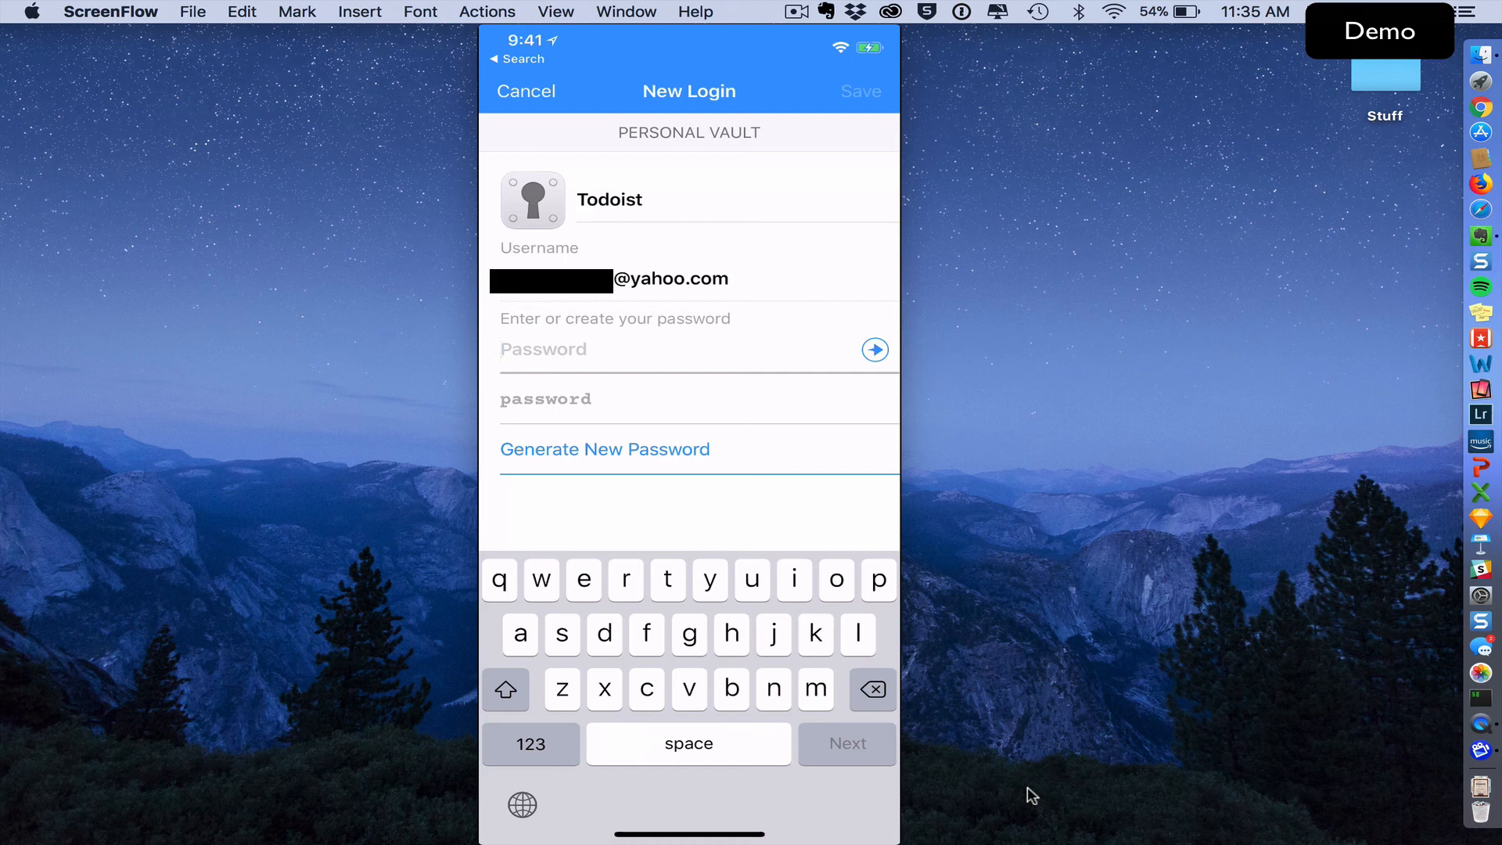
- Generate a 20-character random password and save the Todoist login
left_click(604, 449)
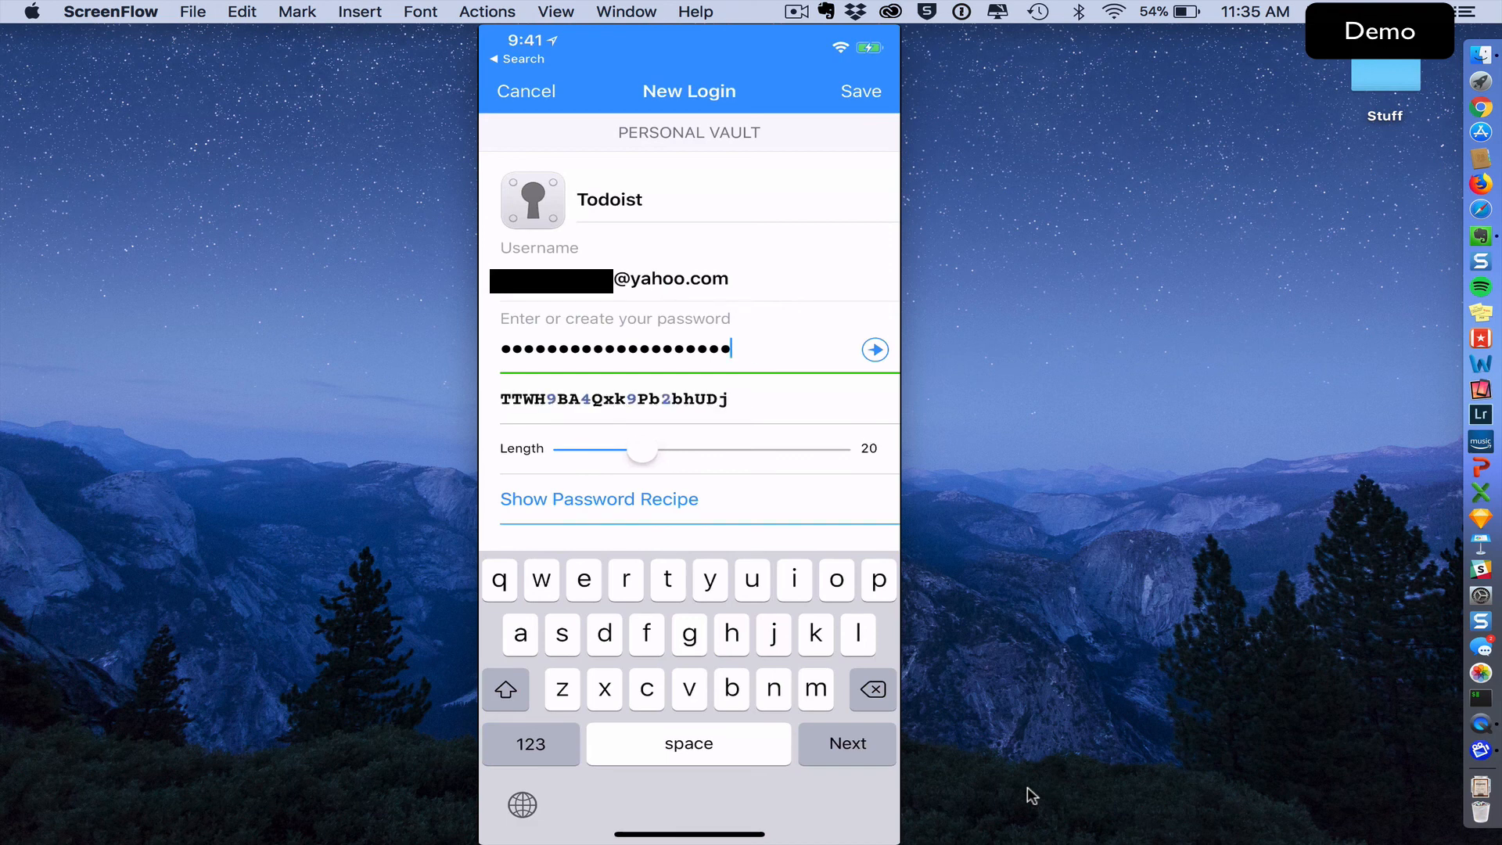
left_click(600, 499)
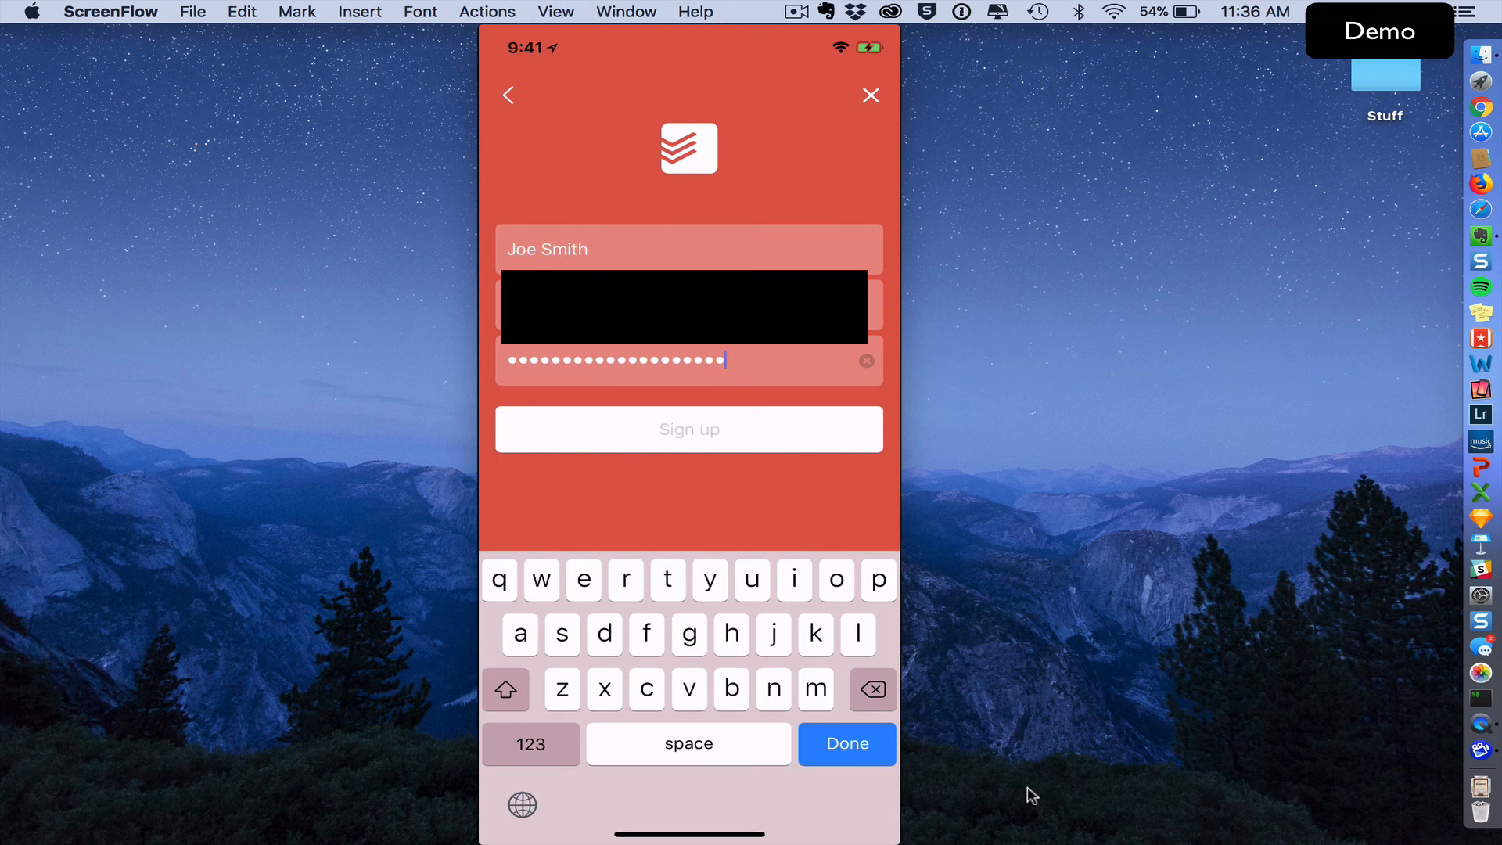
- Submit the sign-up, keep the Todoist Red theme, answer the notifications alert and reach the welcome screen
left_click(689, 429)
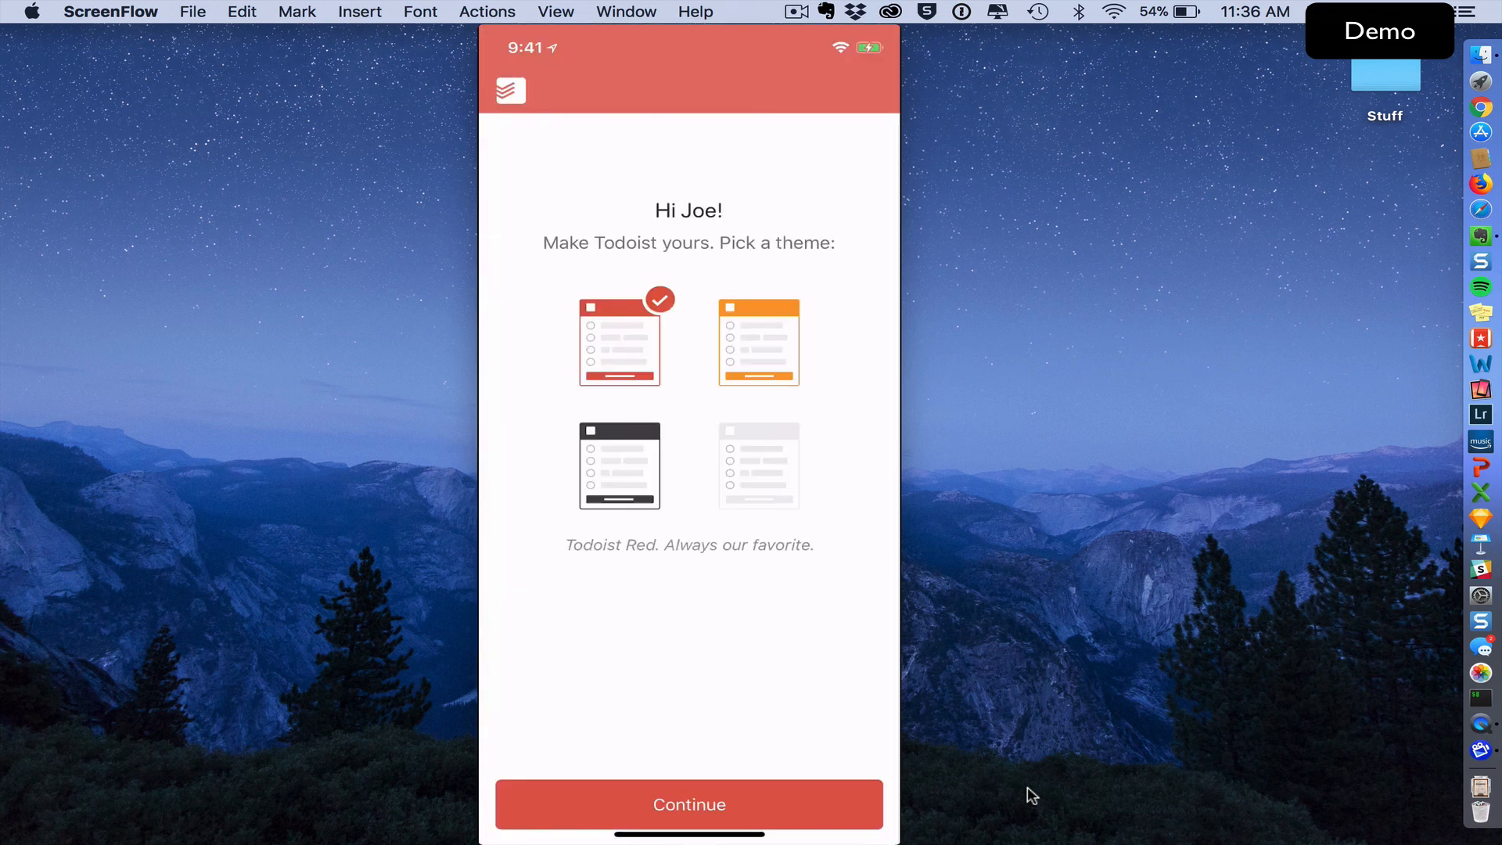
left_click(688, 805)
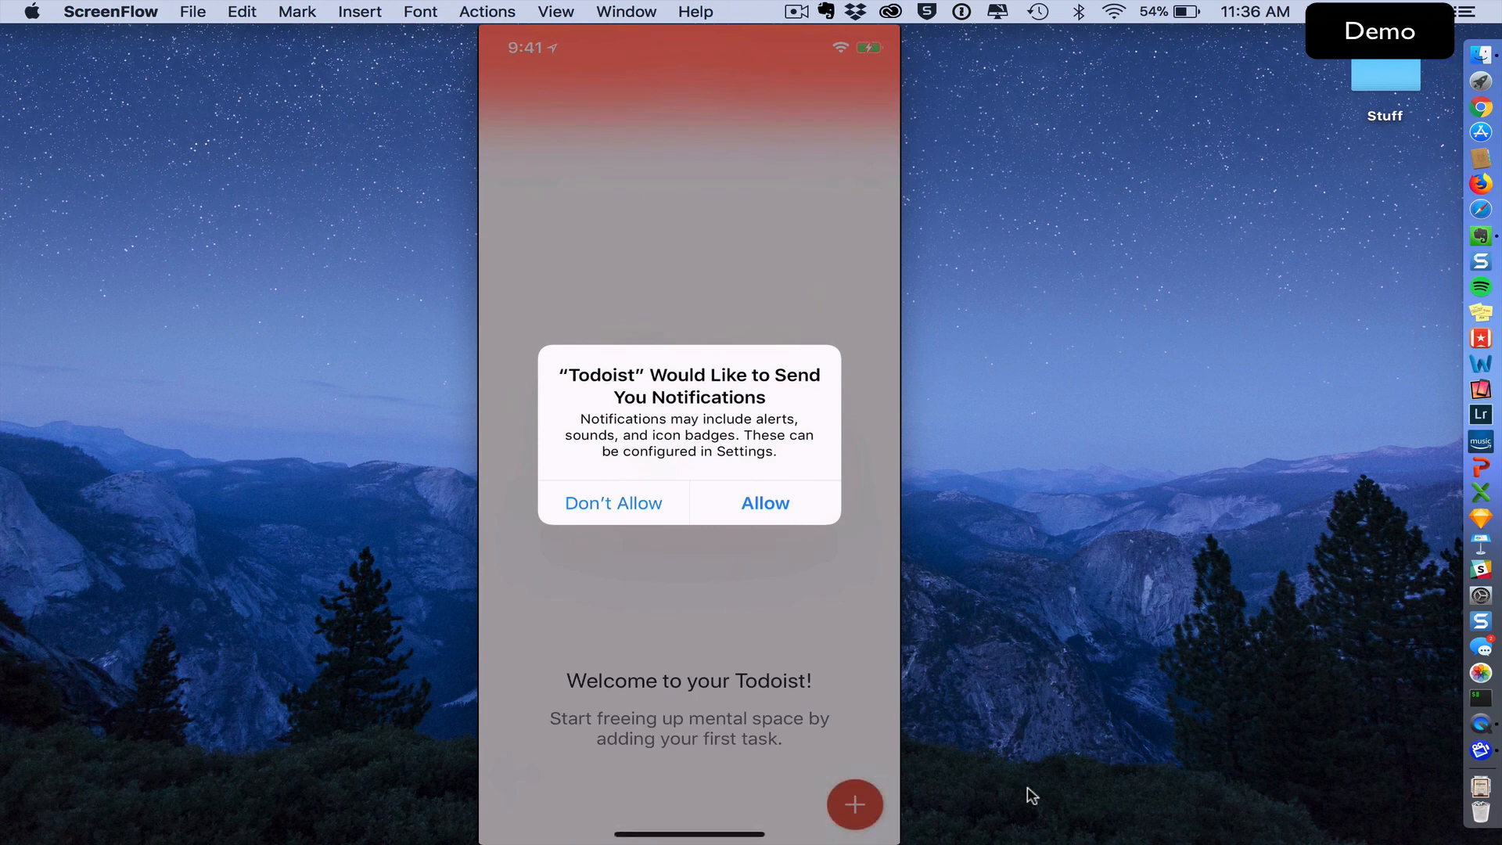
left_click(766, 502)
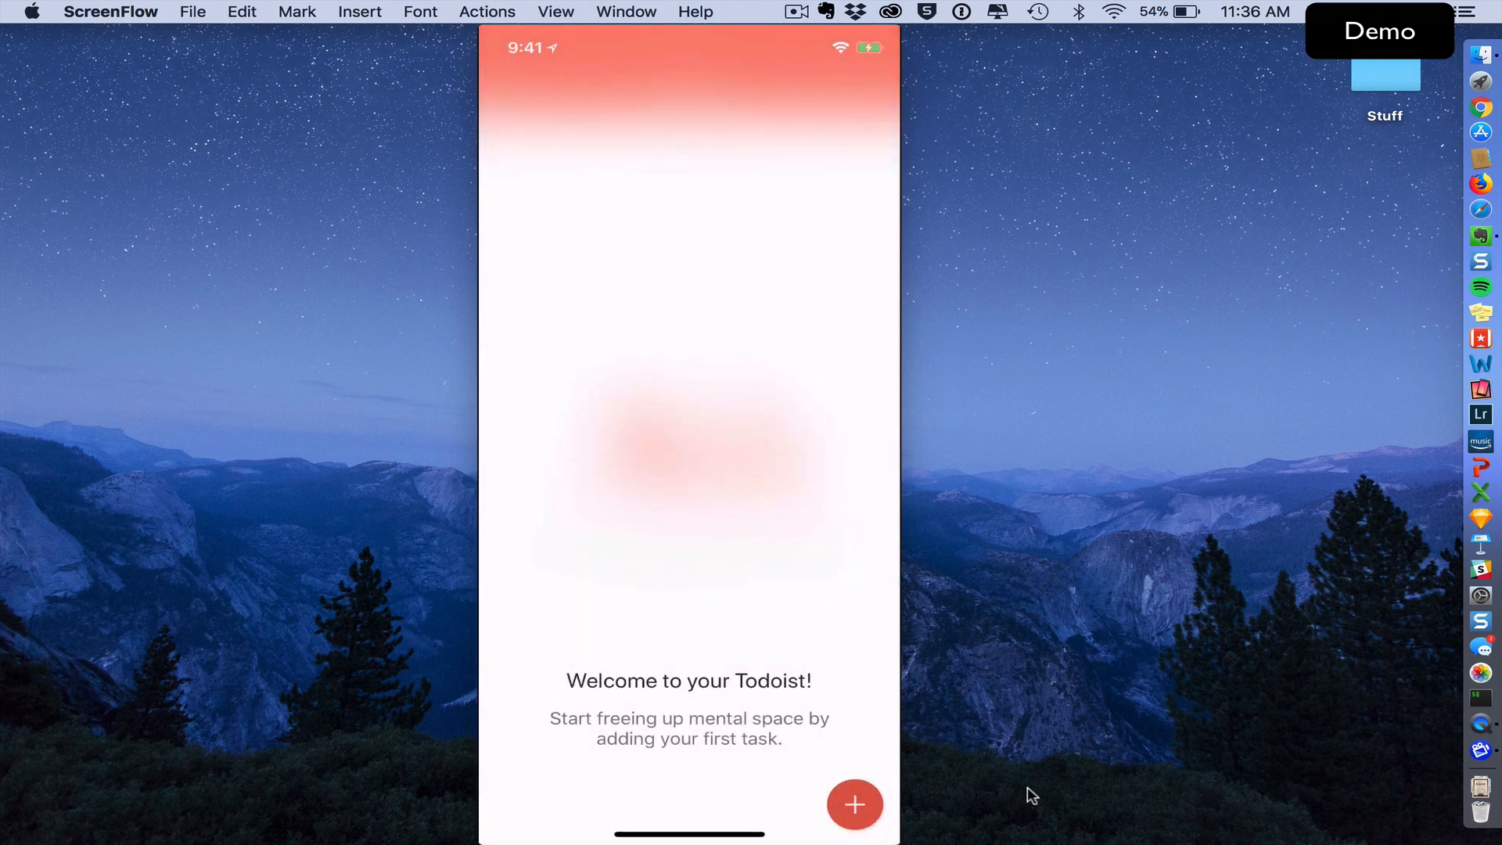
left_click(851, 804)
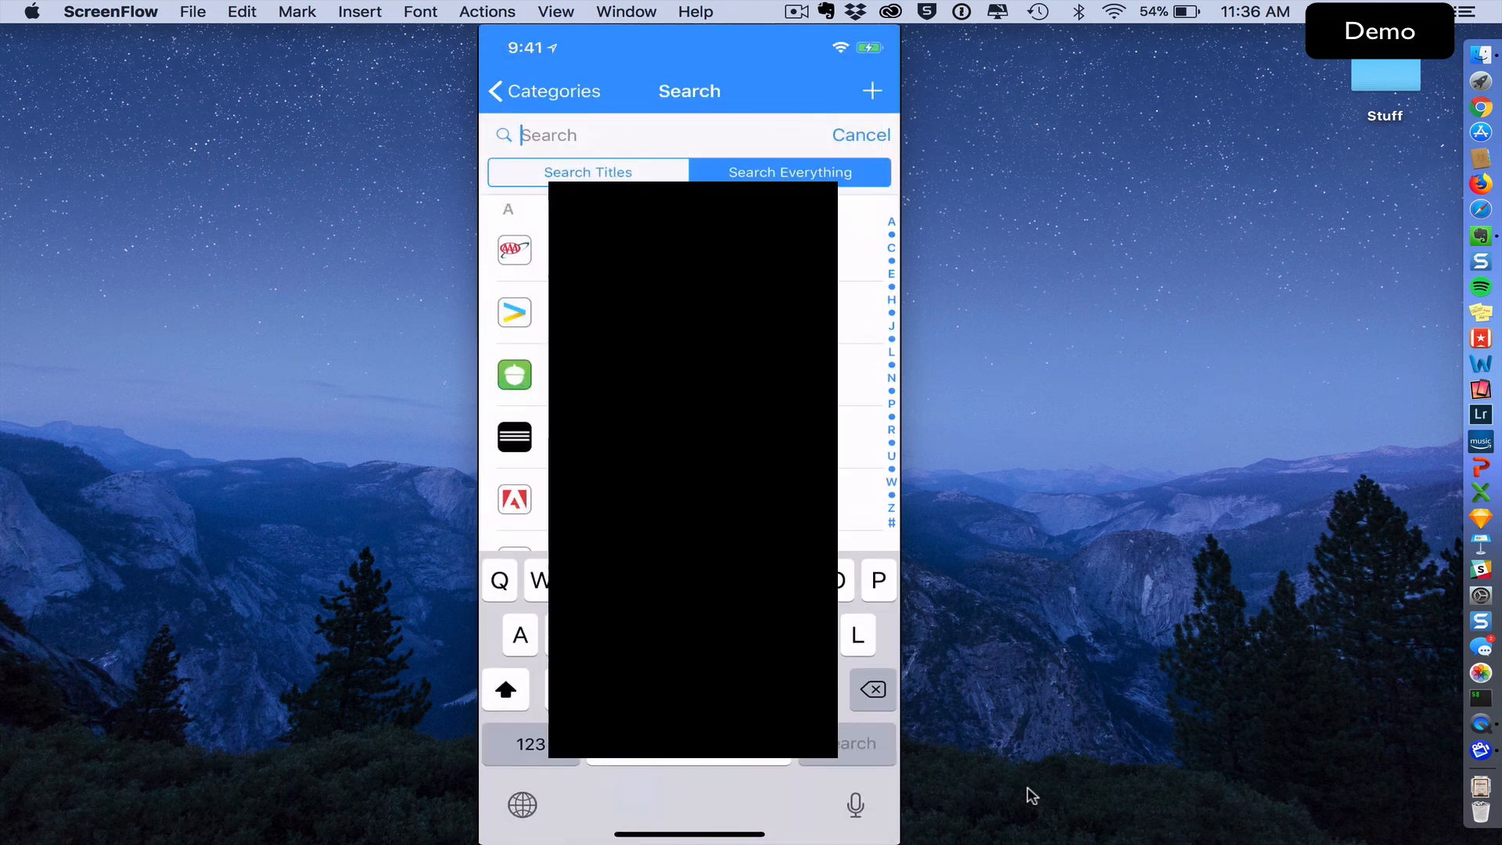
- Search the vault for 'Todo', reveal the Todoist login's password, then bring up 1Password on the Mac
type("Todo")
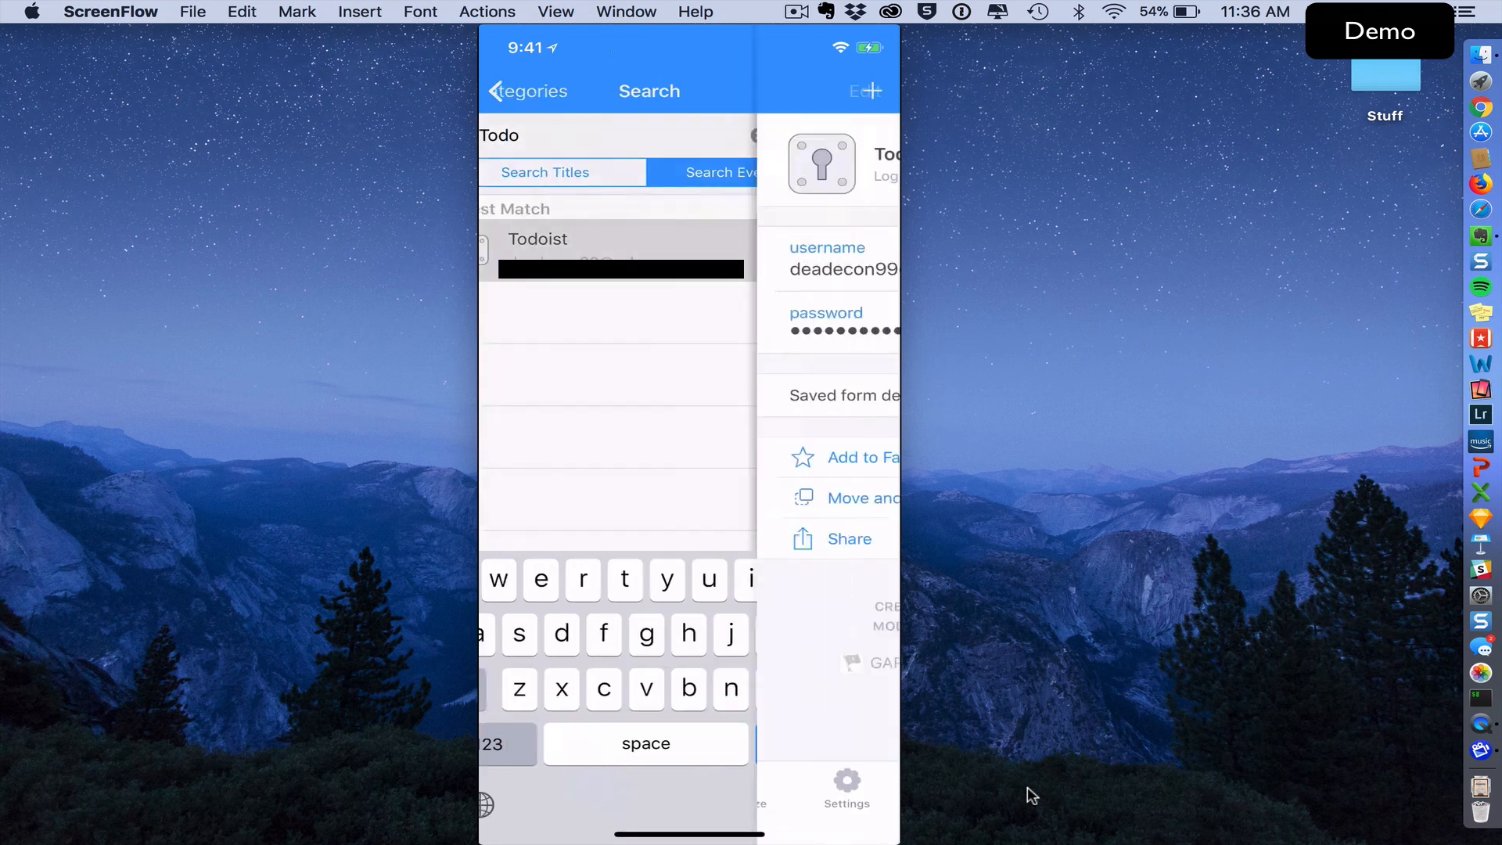
left_click(537, 238)
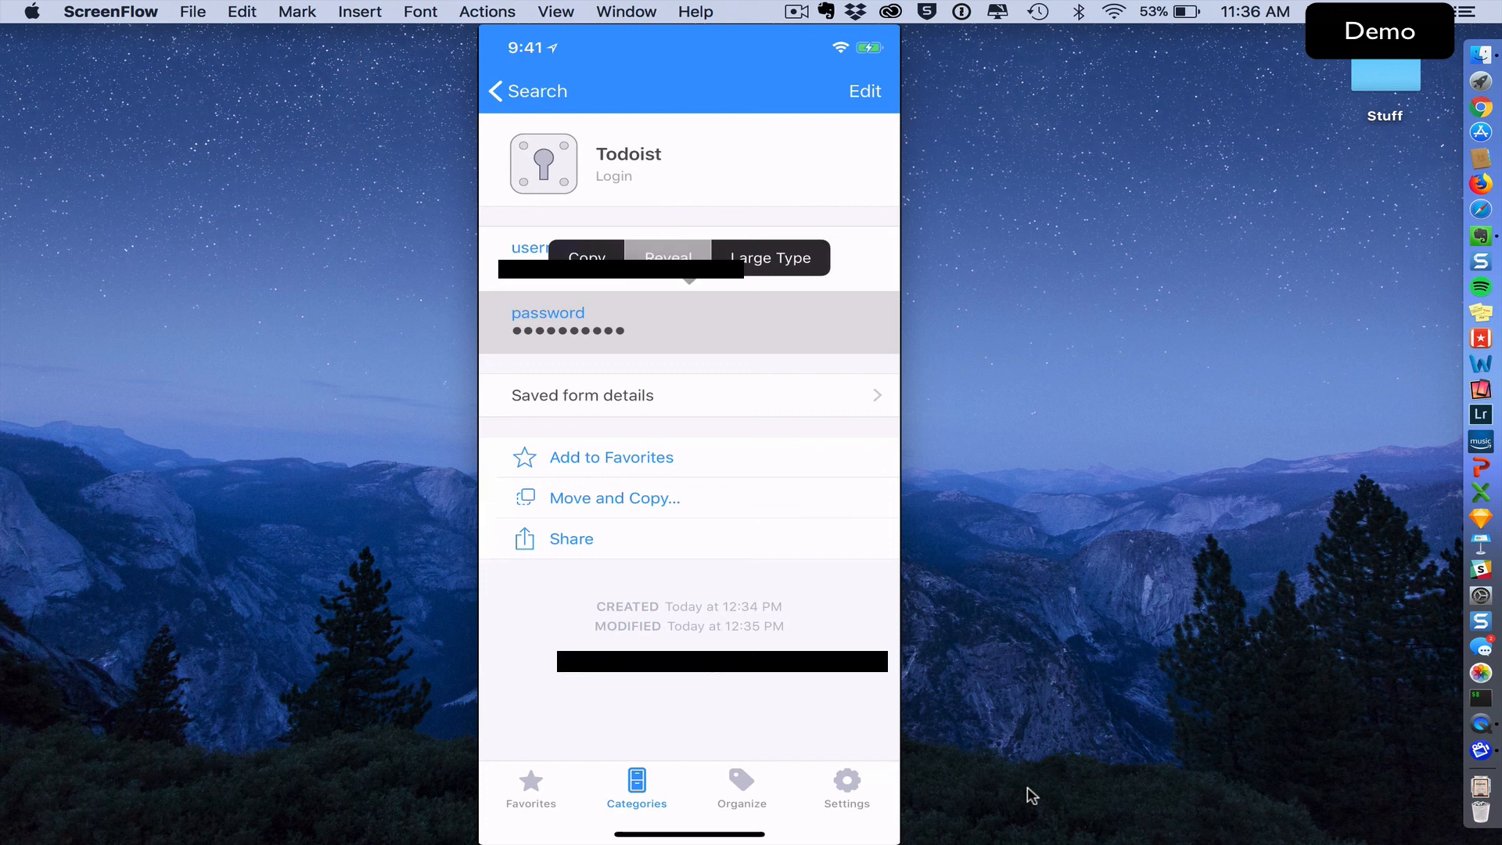
left_click(668, 258)
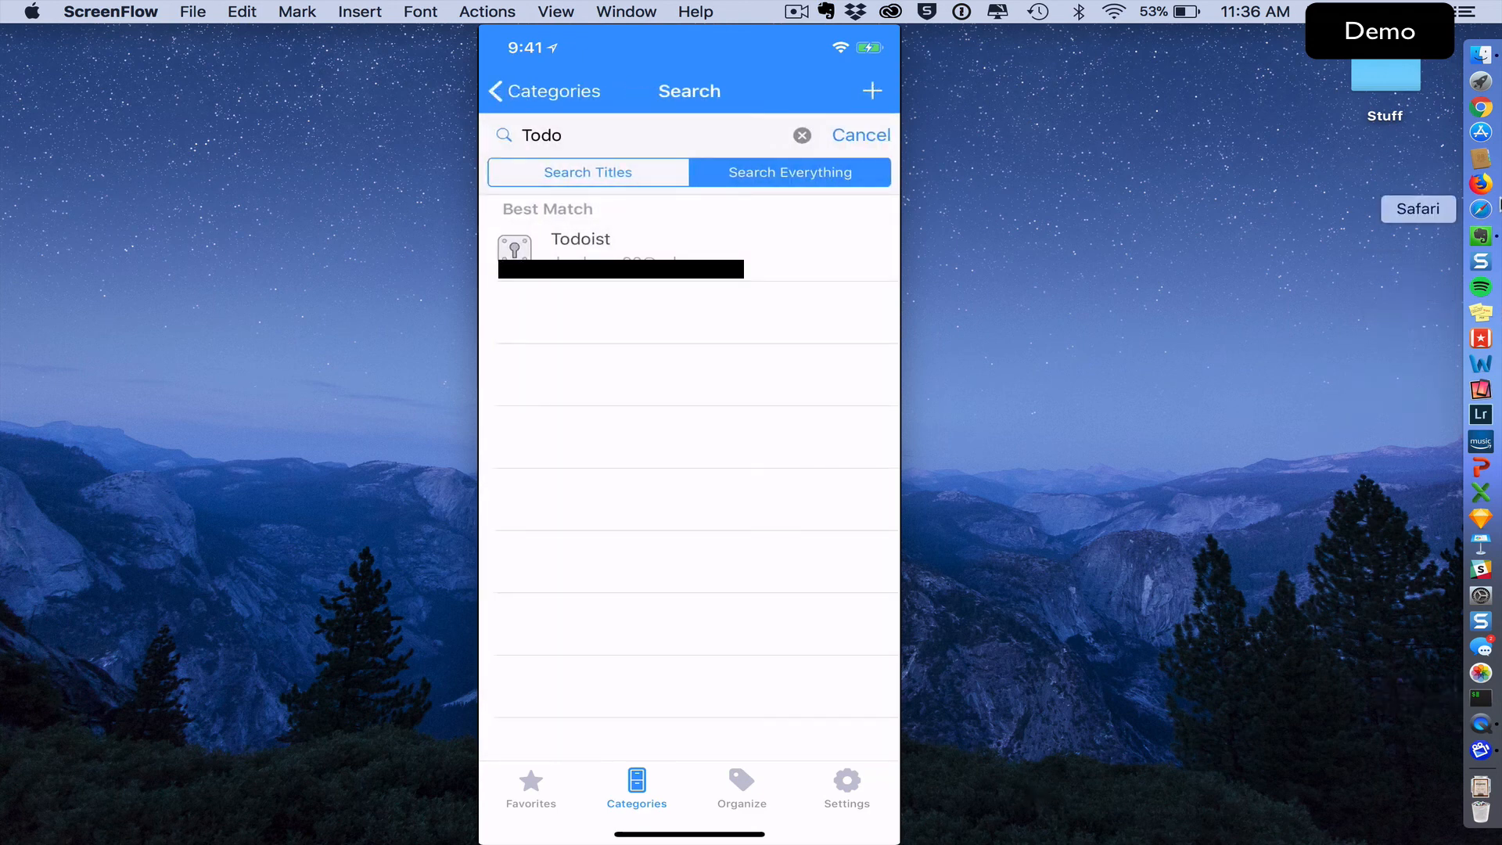
left_click(959, 11)
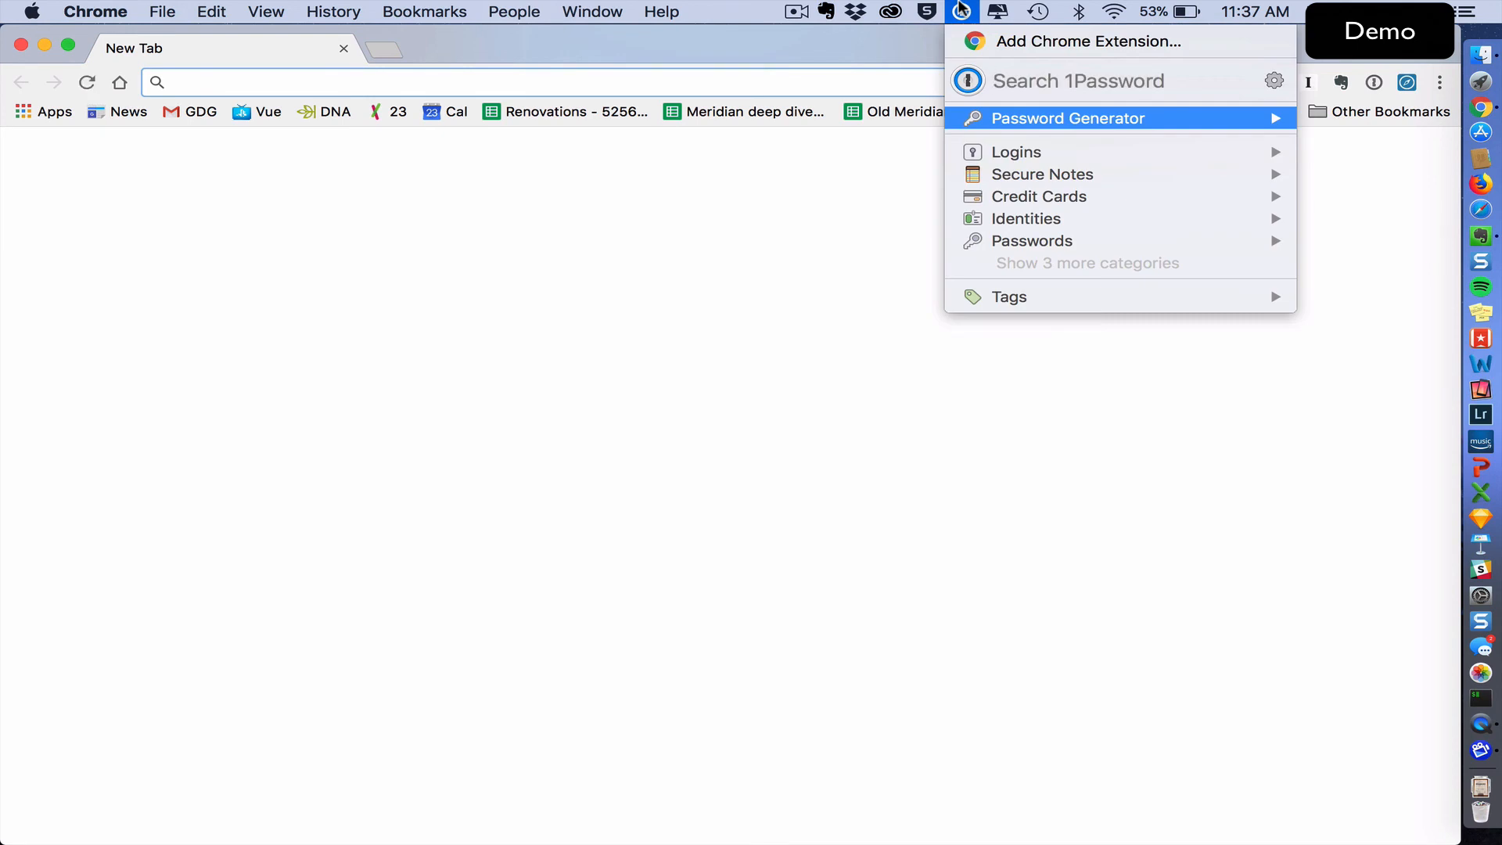
- Search 'todo' in 1Password mini, select the Todoist login and reveal its password in plain text
type("todo")
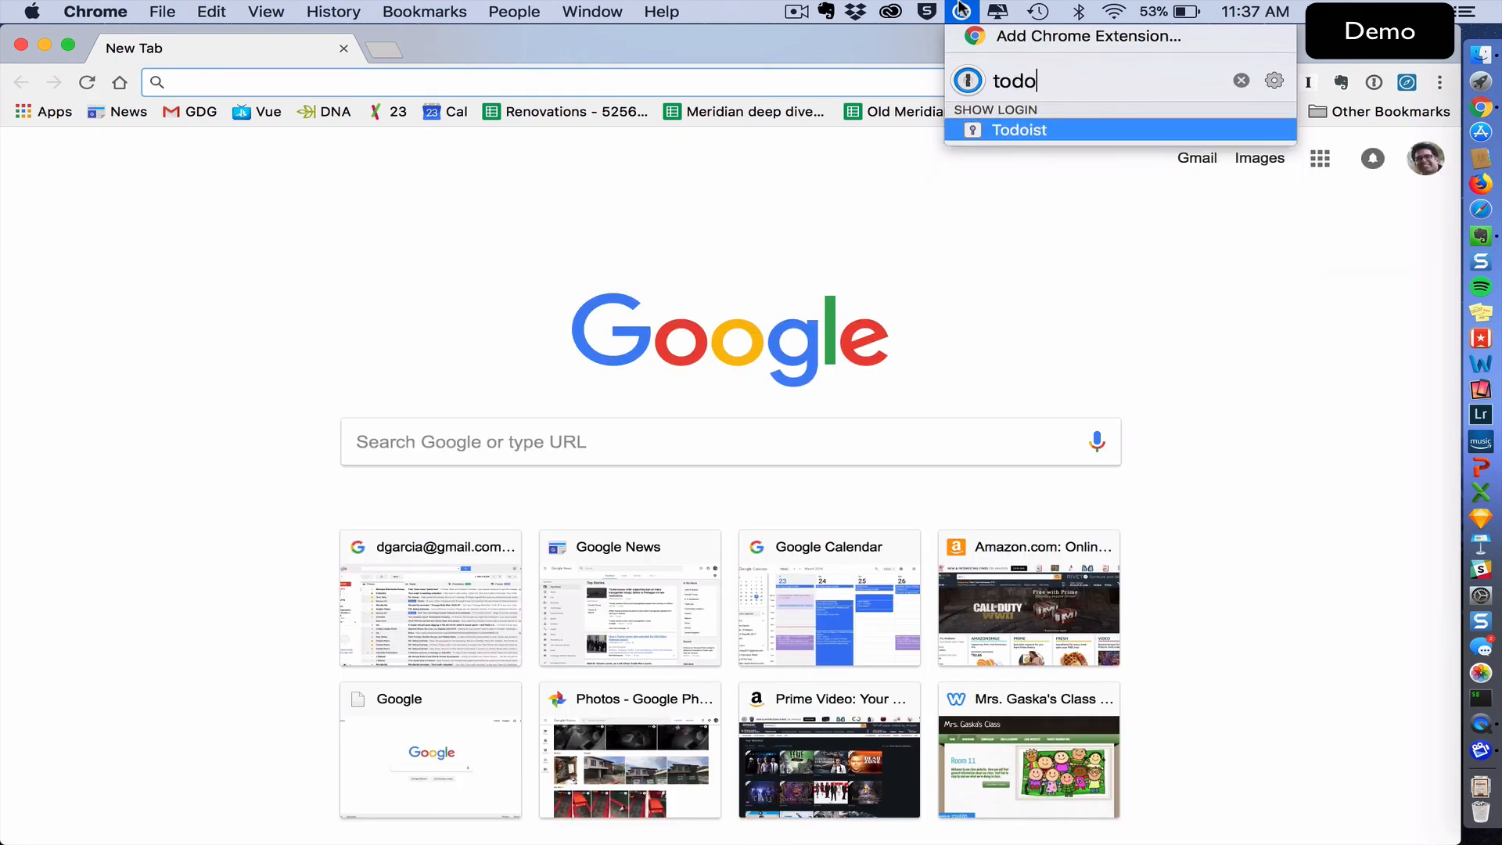
left_click(1020, 130)
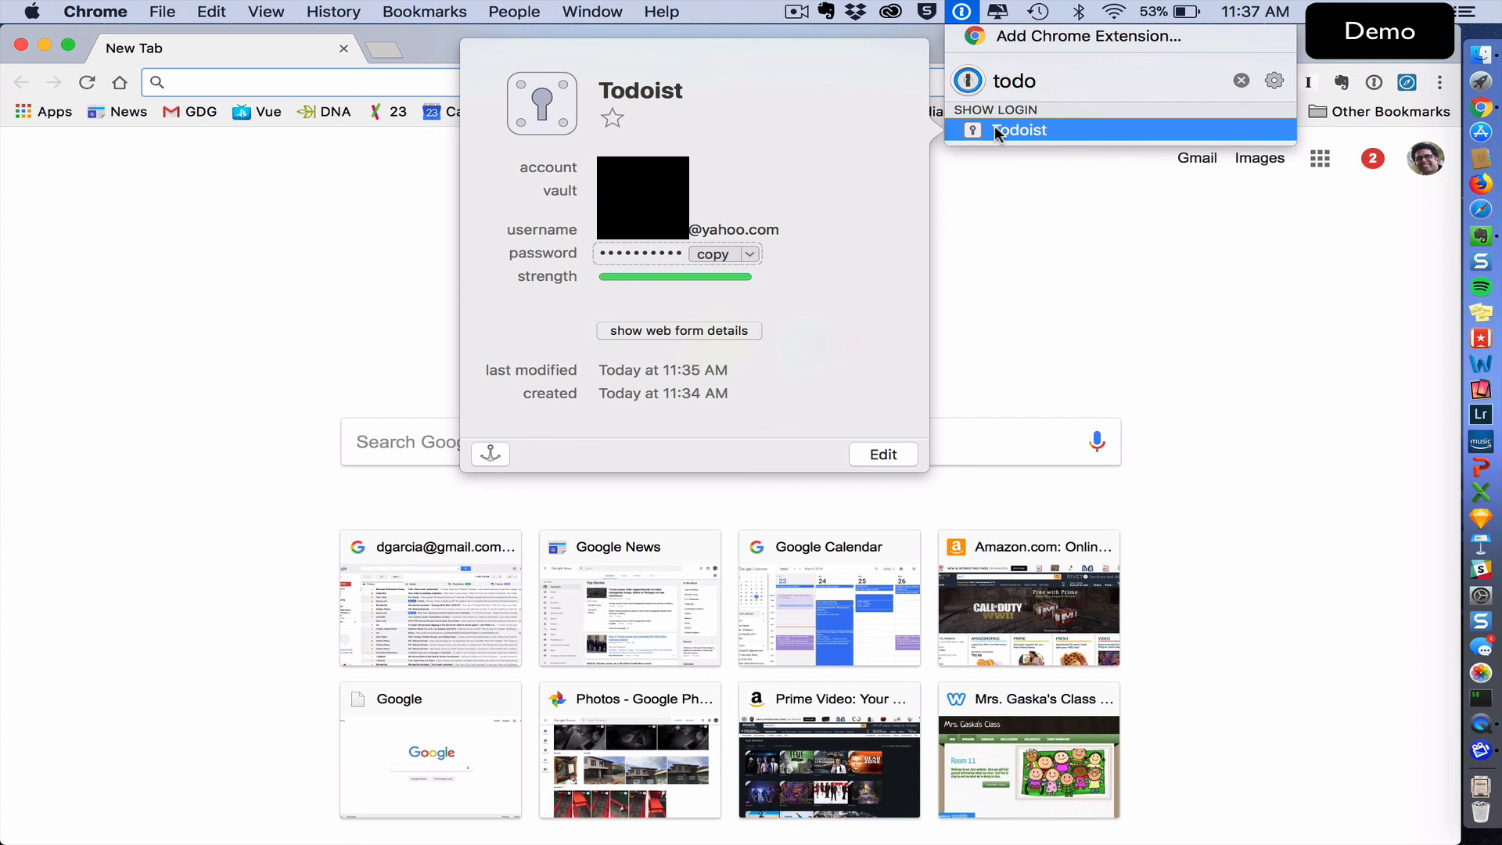
left_click(749, 253)
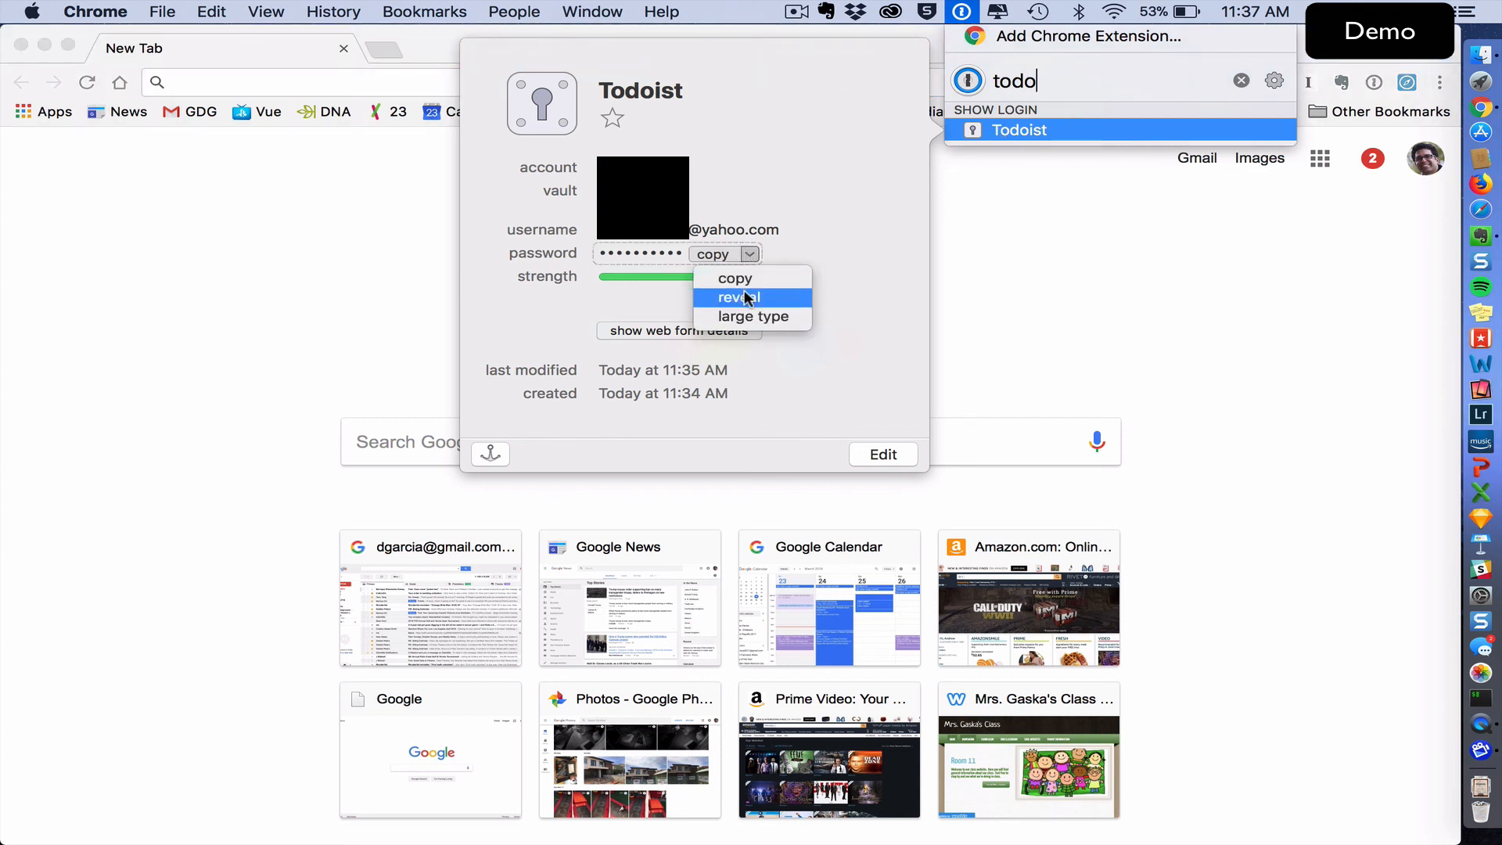
left_click(737, 297)
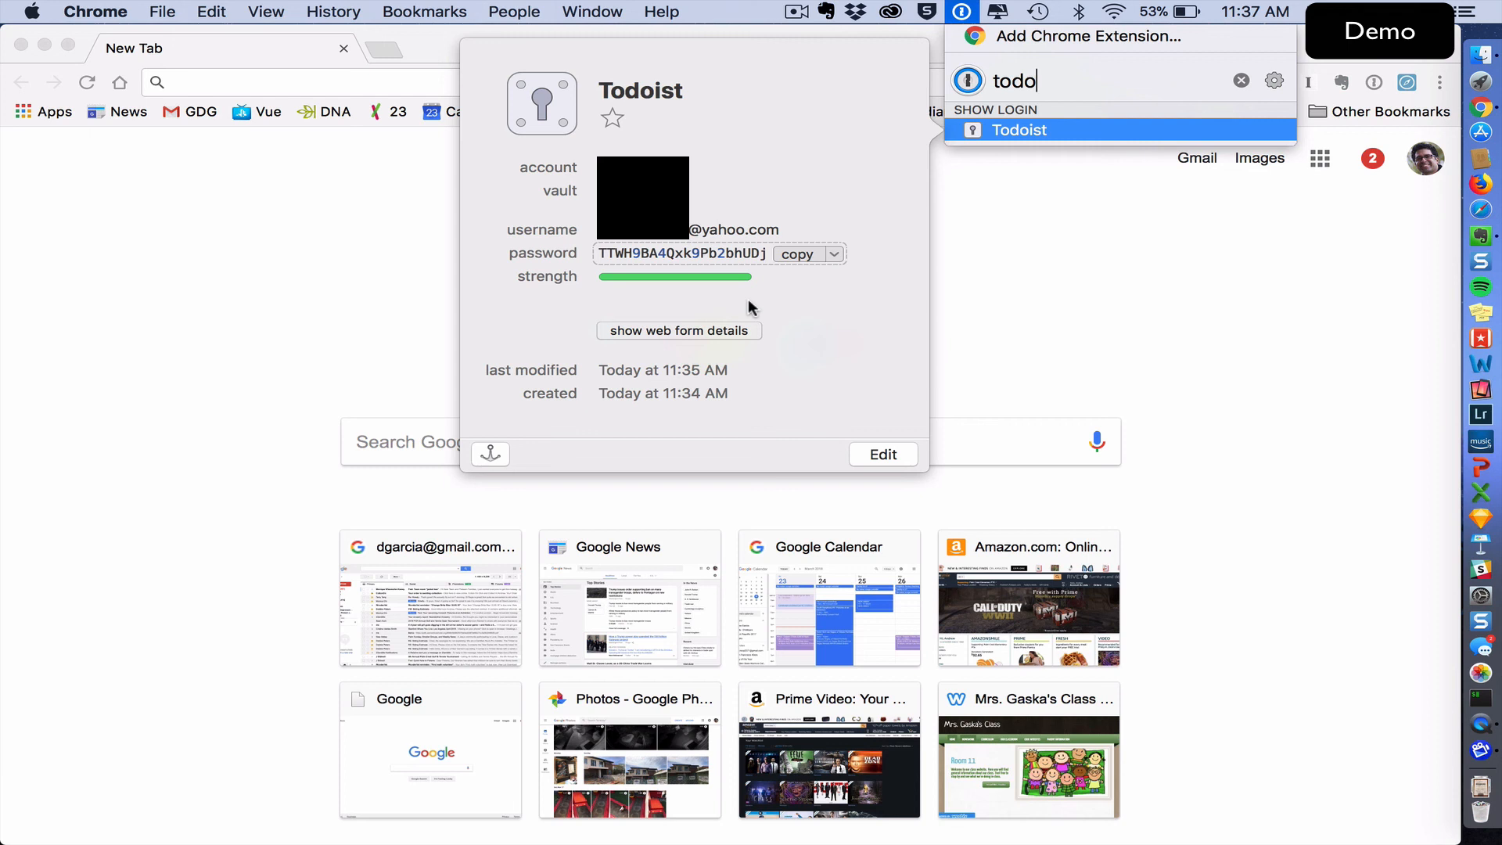
mouse_move(872, 352)
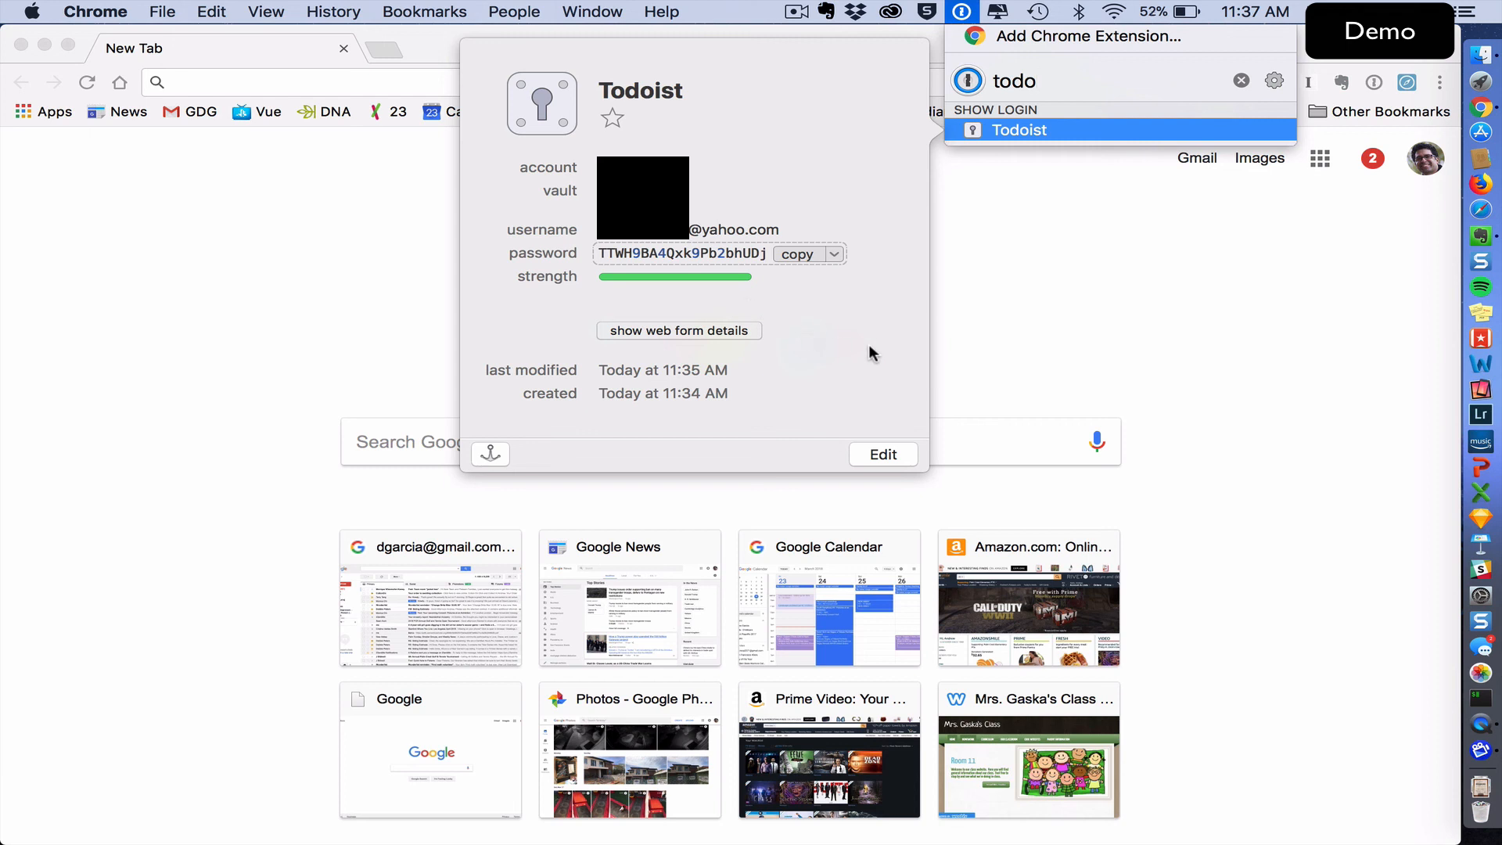